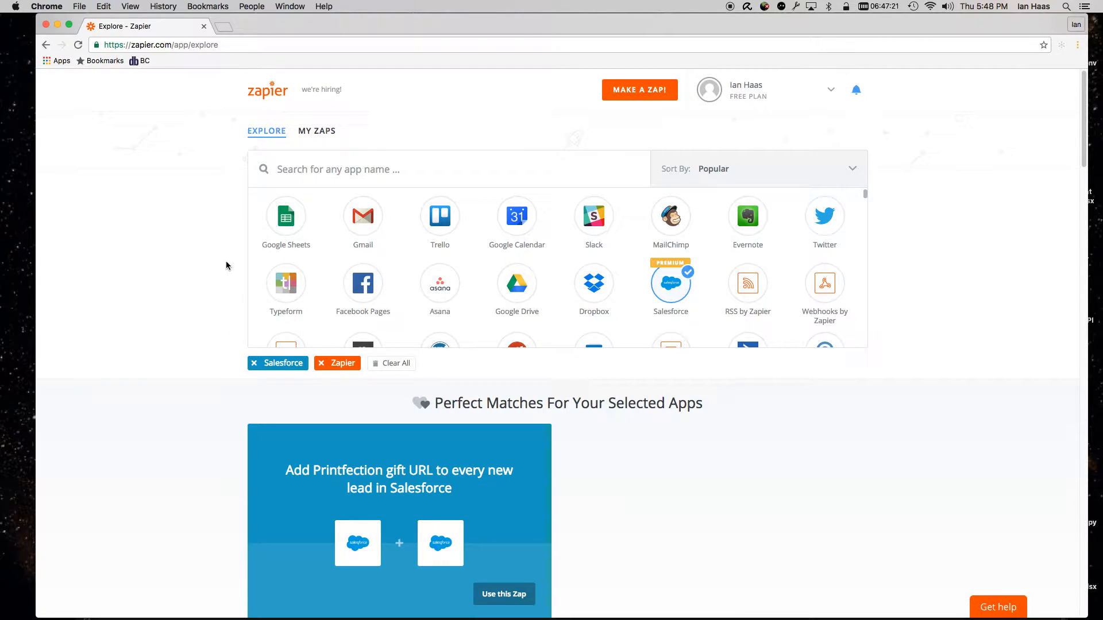
pyautogui.moveTo(264, 190)
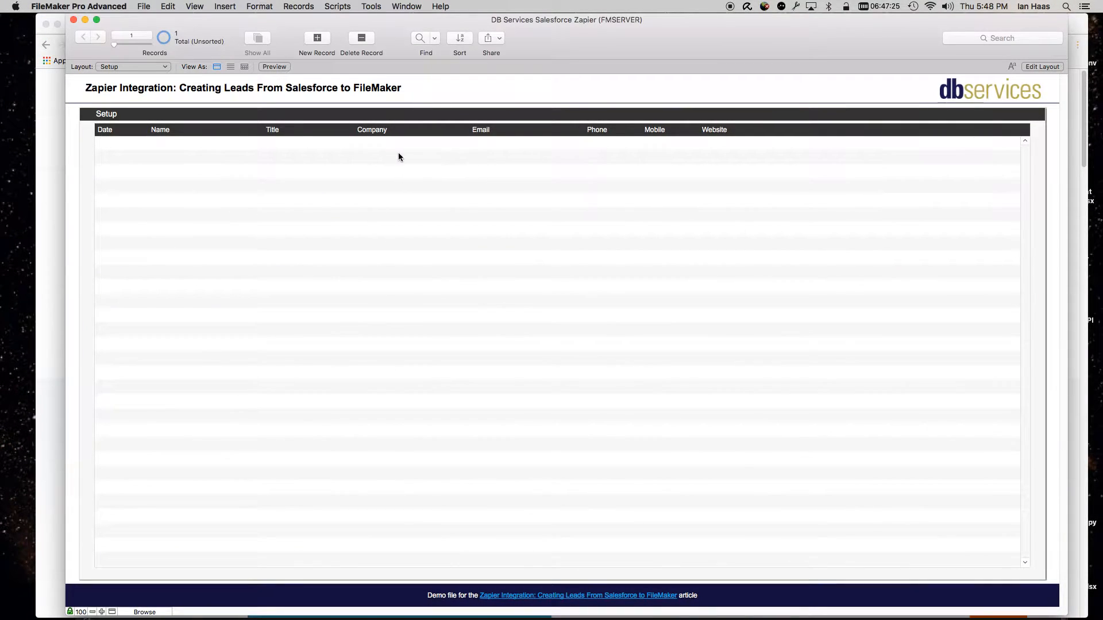
pyautogui.moveTo(416, 176)
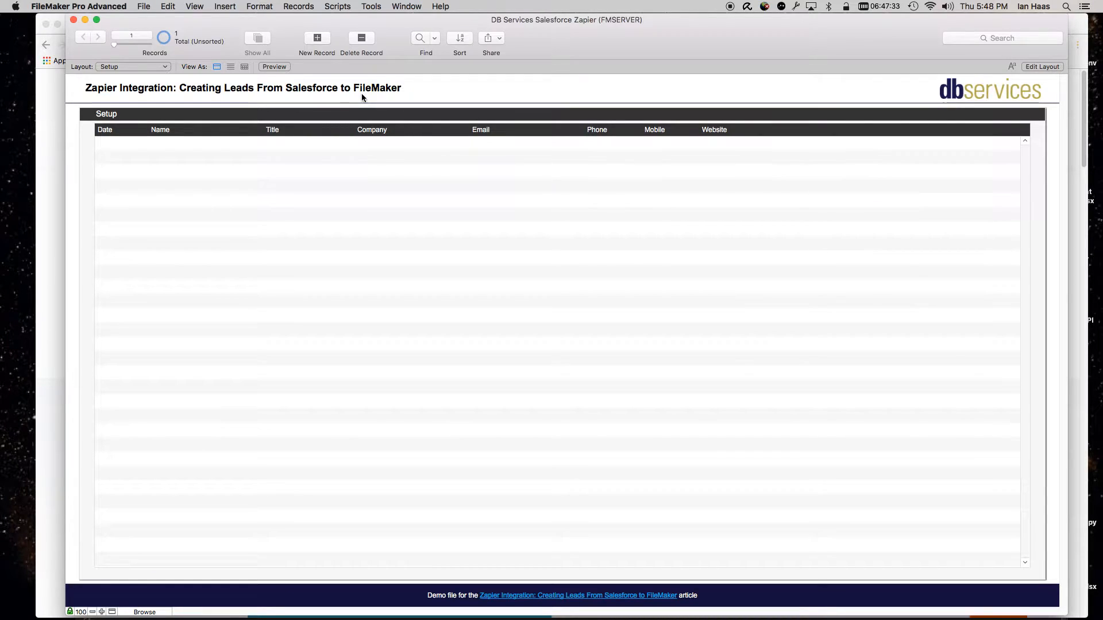
pyautogui.moveTo(57, 167)
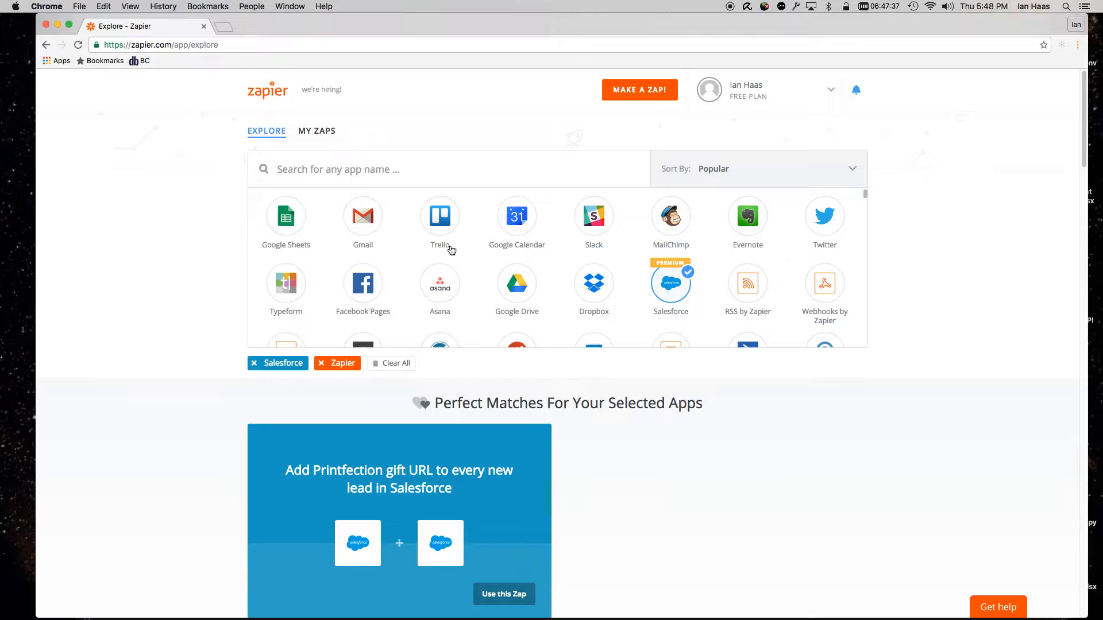
pyautogui.moveTo(188, 200)
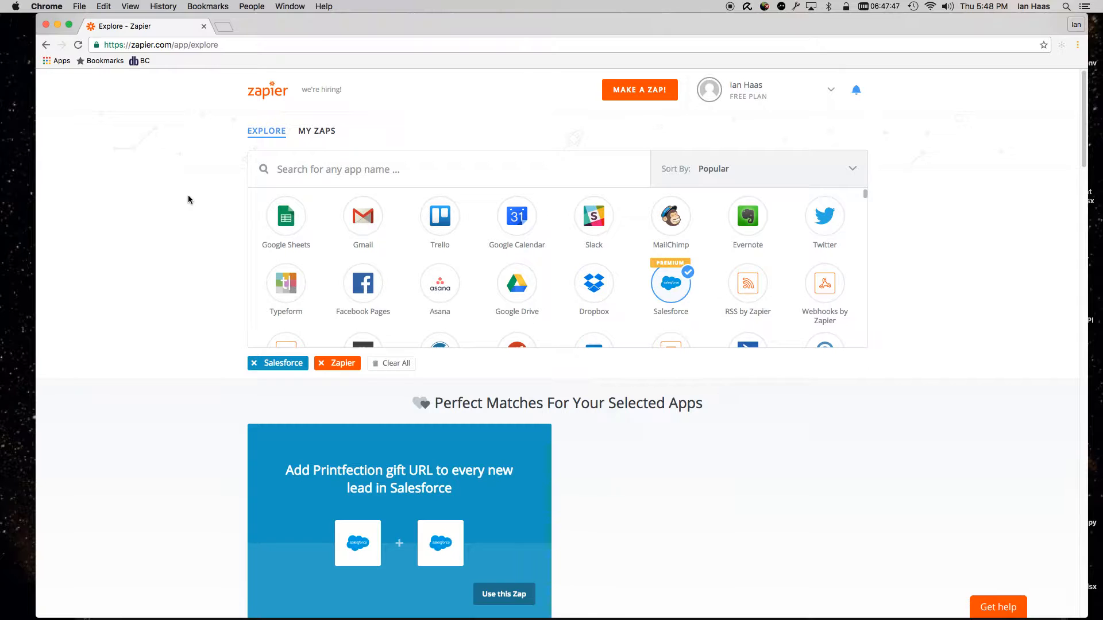
pyautogui.moveTo(189, 289)
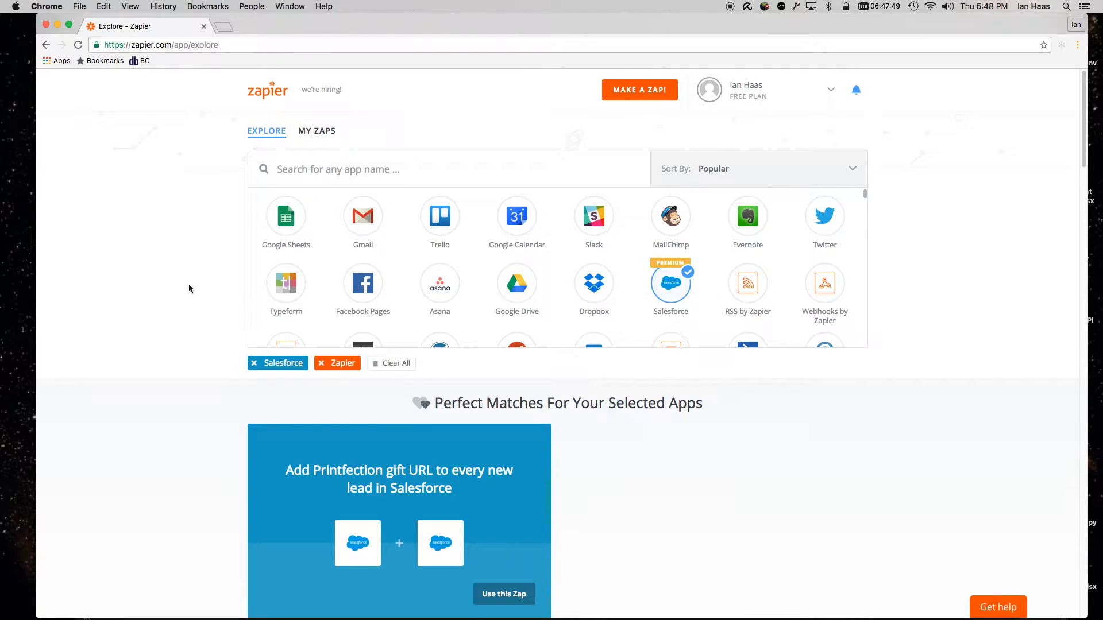
pyautogui.moveTo(185, 274)
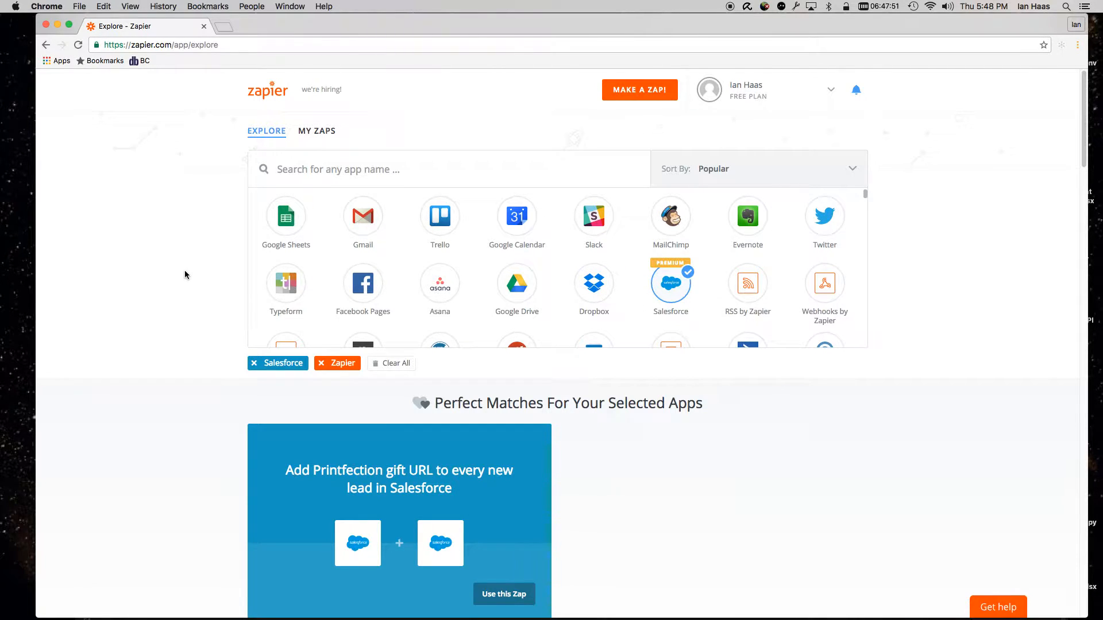
pyautogui.moveTo(812, 106)
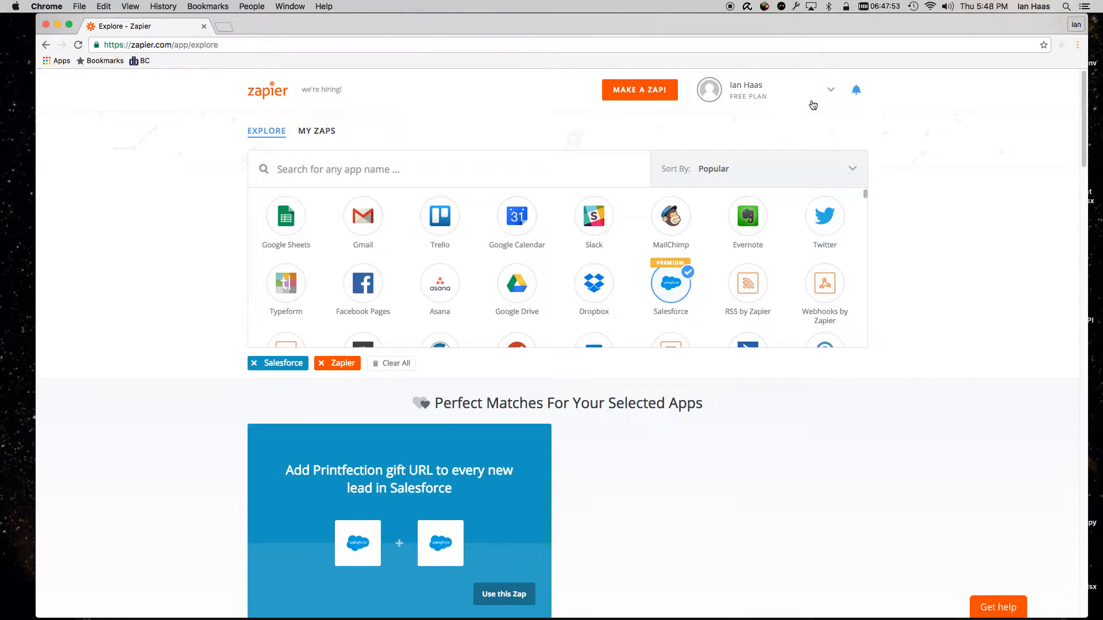
# Go to My Zaps through the account dropdown next to the profile
pyautogui.click(830, 90)
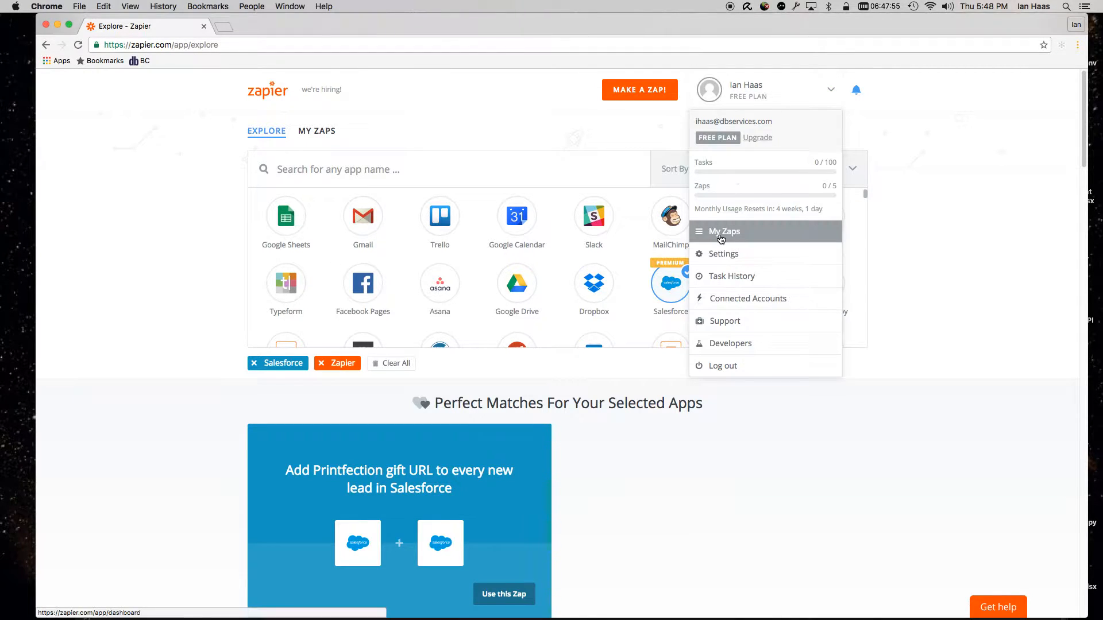
pyautogui.click(724, 232)
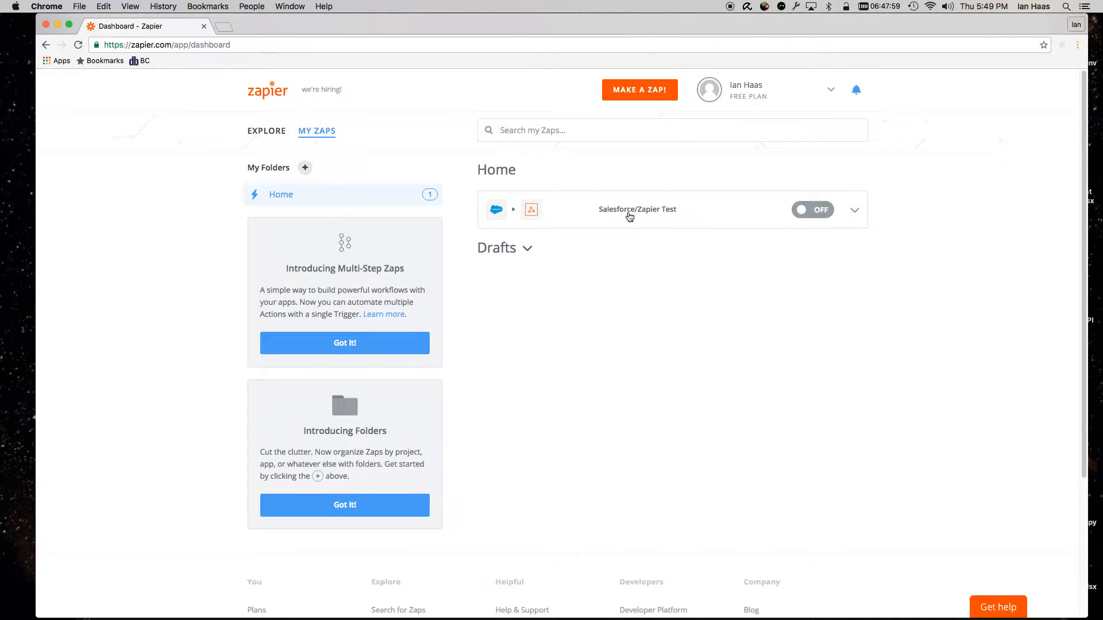
# Open the Salesforce/Zapier Test zap and keep Salesforce New Lead as its trigger
pyautogui.click(637, 209)
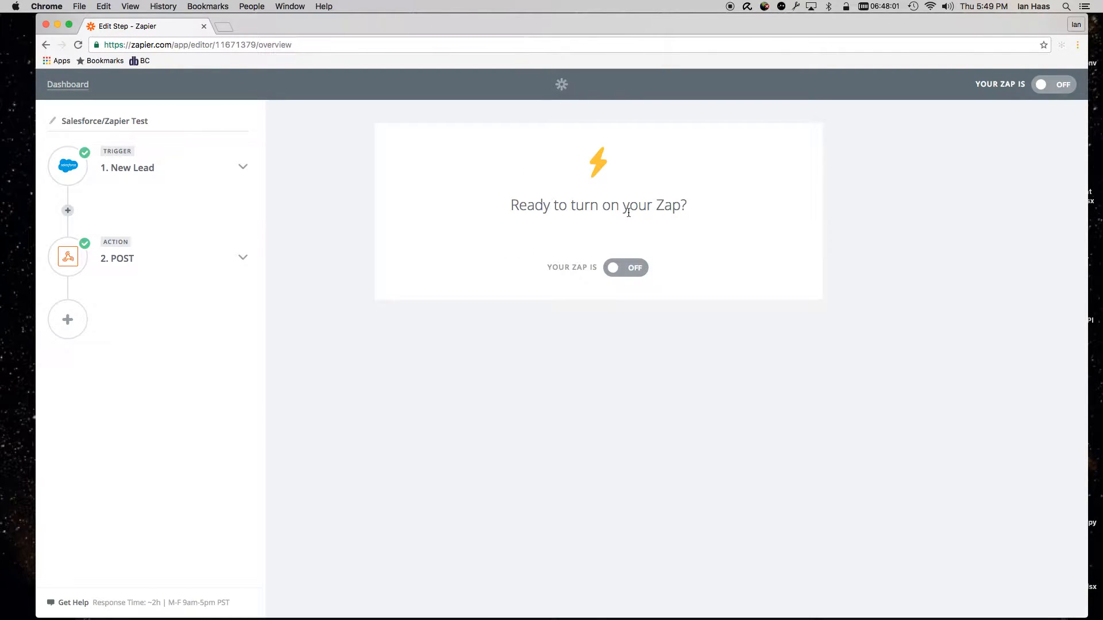
pyautogui.moveTo(540, 243)
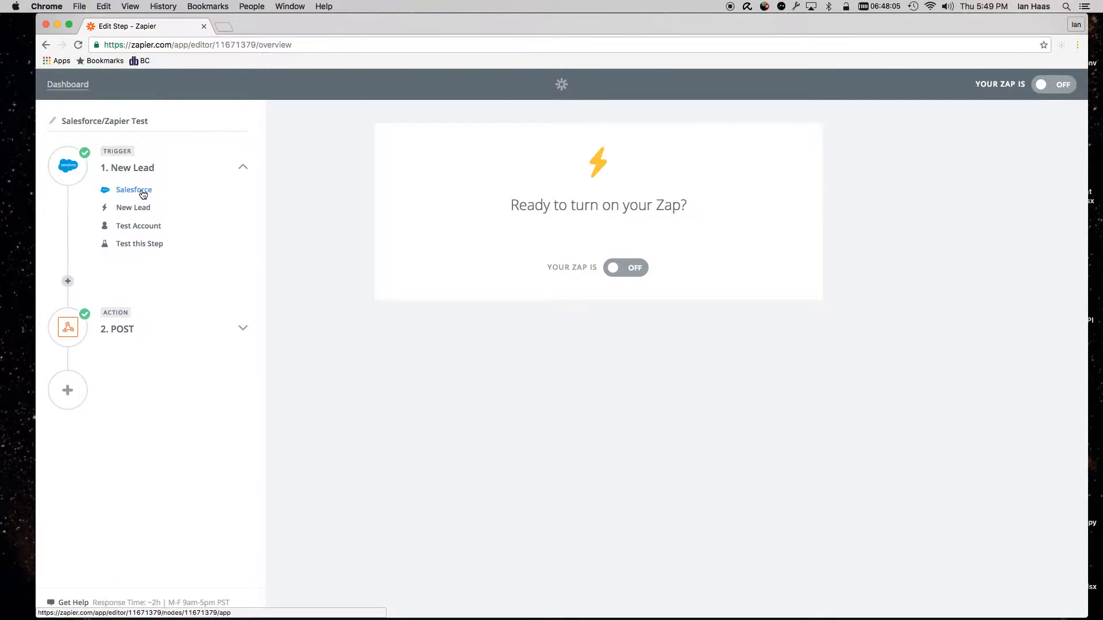
pyautogui.click(134, 190)
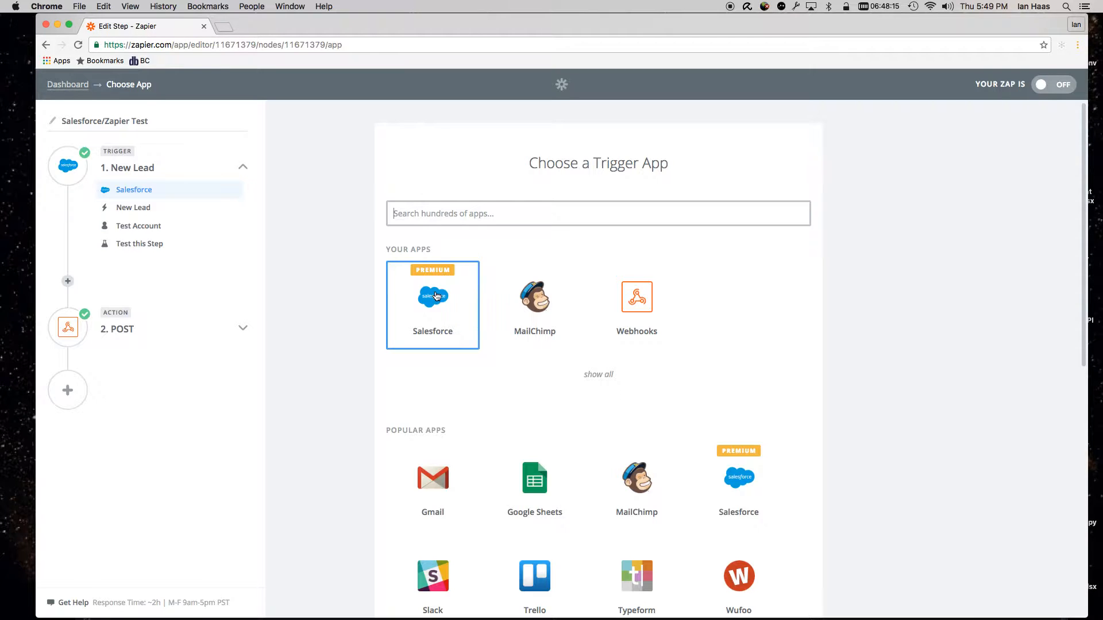
pyautogui.click(432, 304)
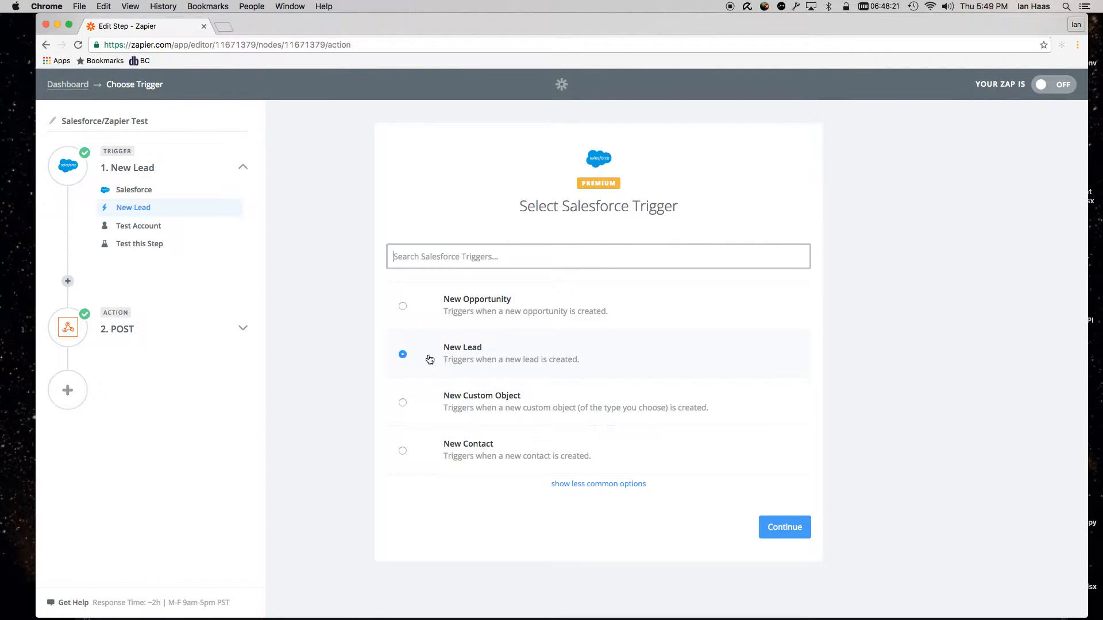
pyautogui.moveTo(436, 361)
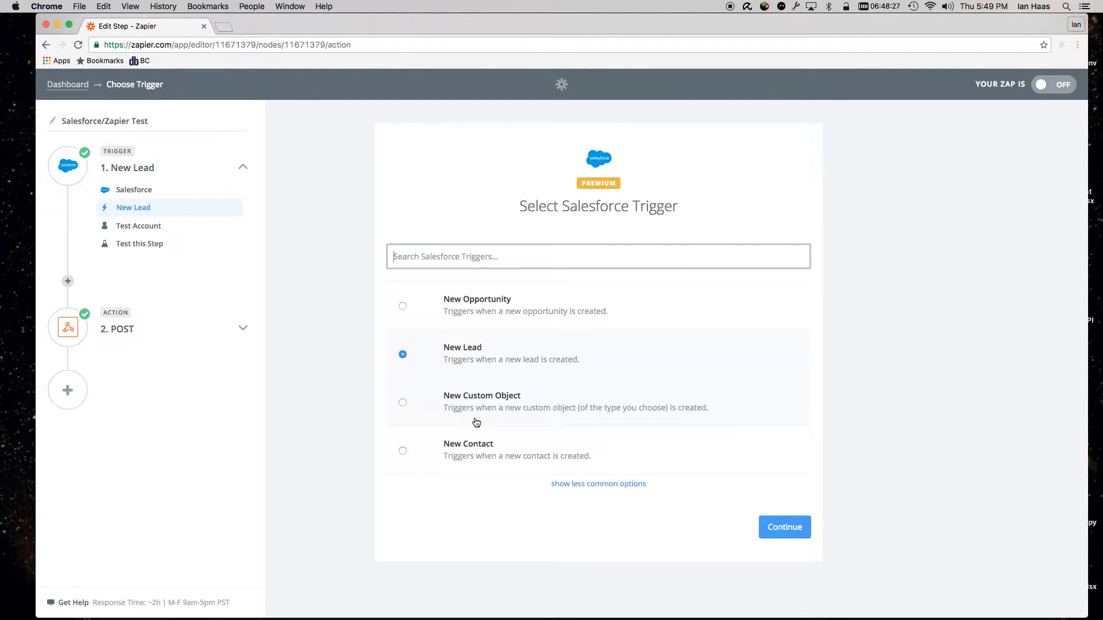
pyautogui.moveTo(499, 370)
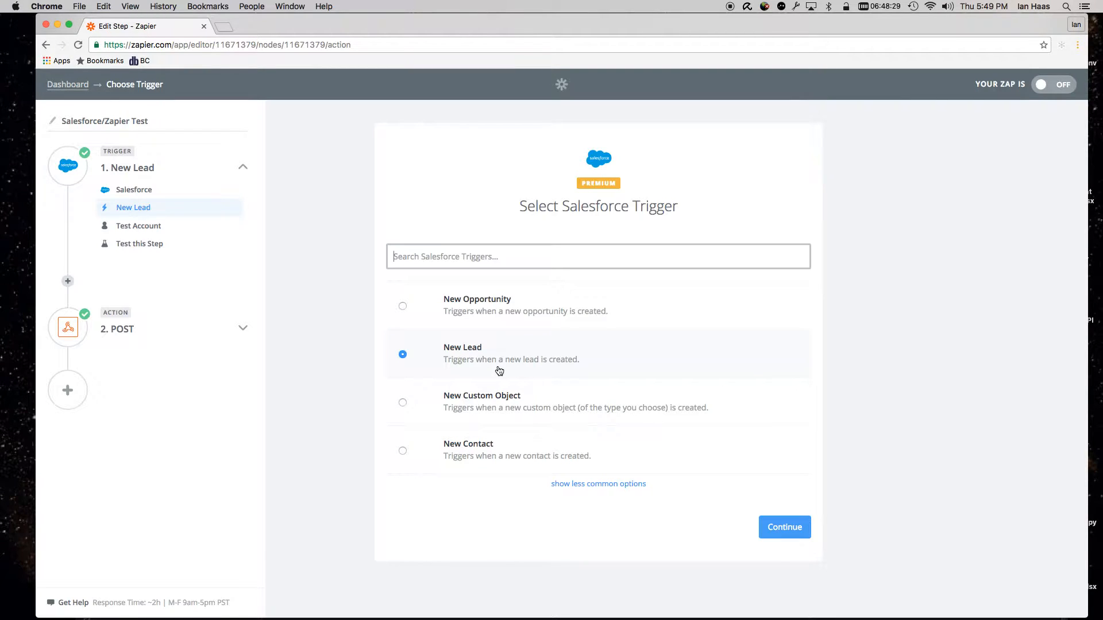
pyautogui.moveTo(514, 372)
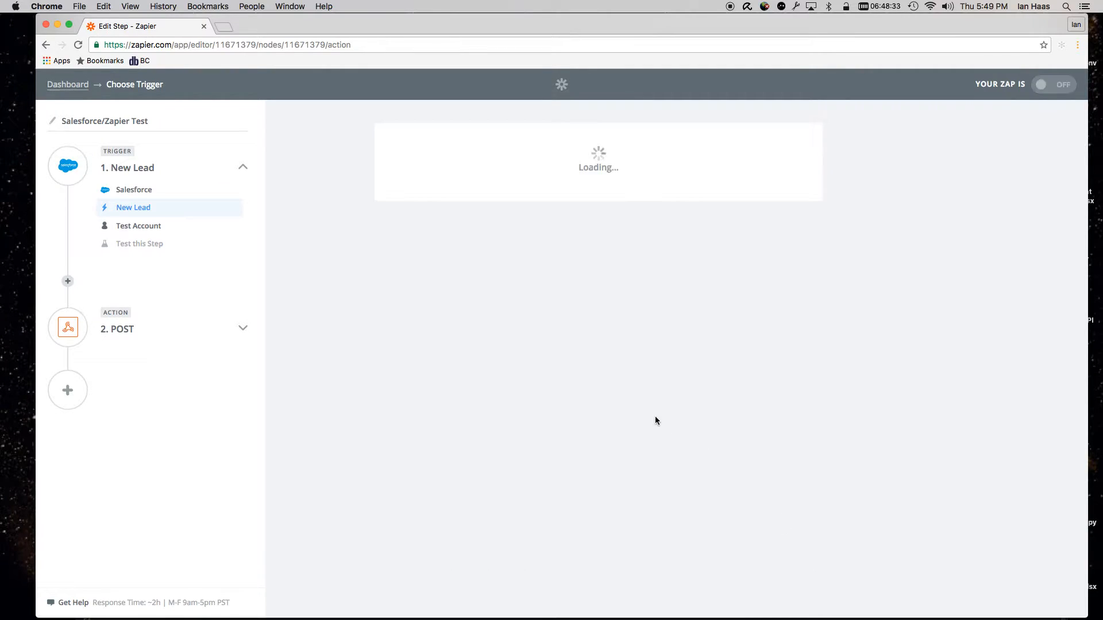
# Connect the Salesforce Test Account and run the New Lead trigger test
pyautogui.click(138, 226)
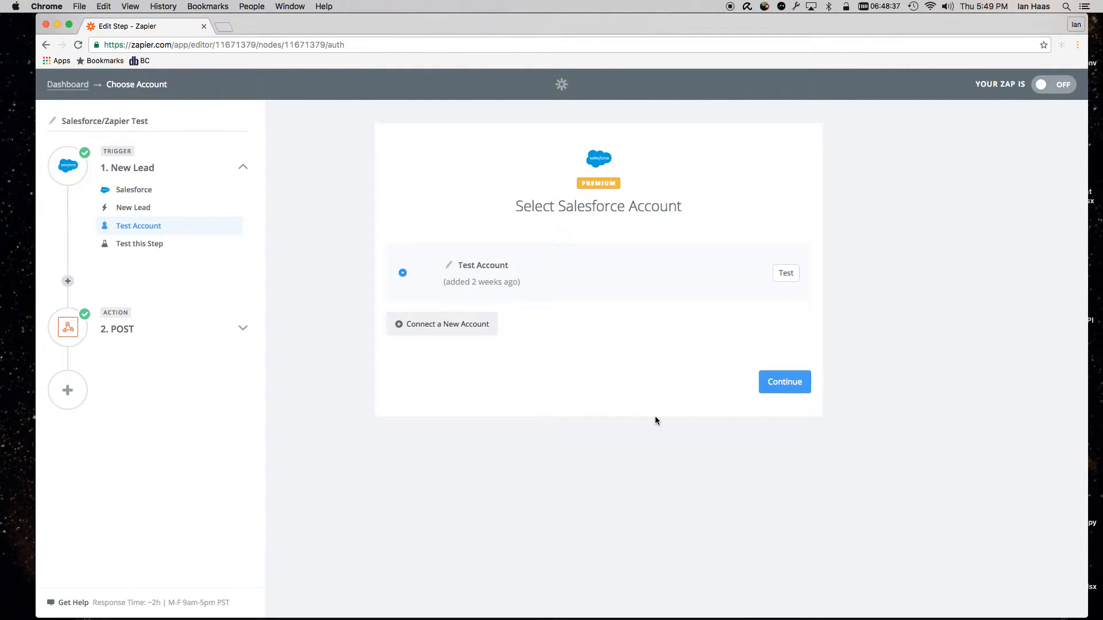
pyautogui.moveTo(441, 324)
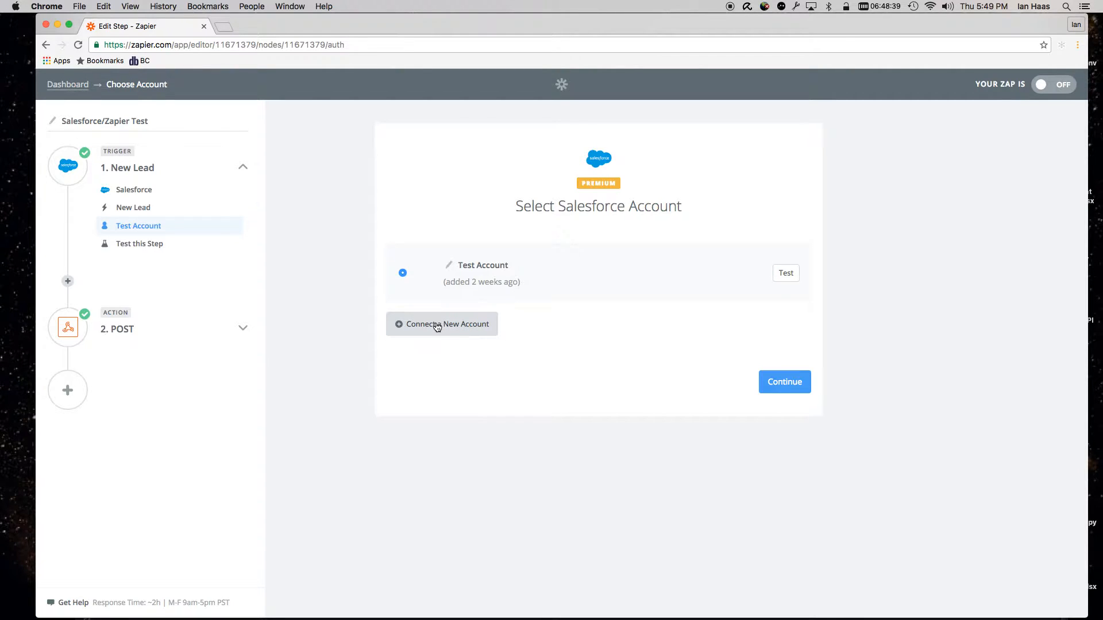
pyautogui.click(442, 324)
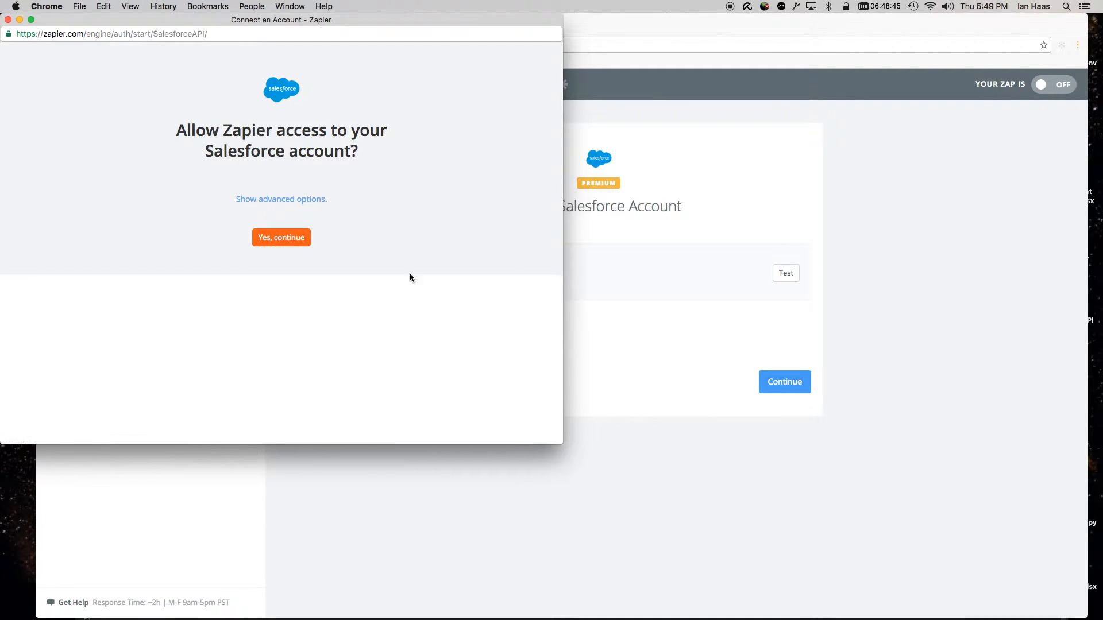
pyautogui.moveTo(300, 213)
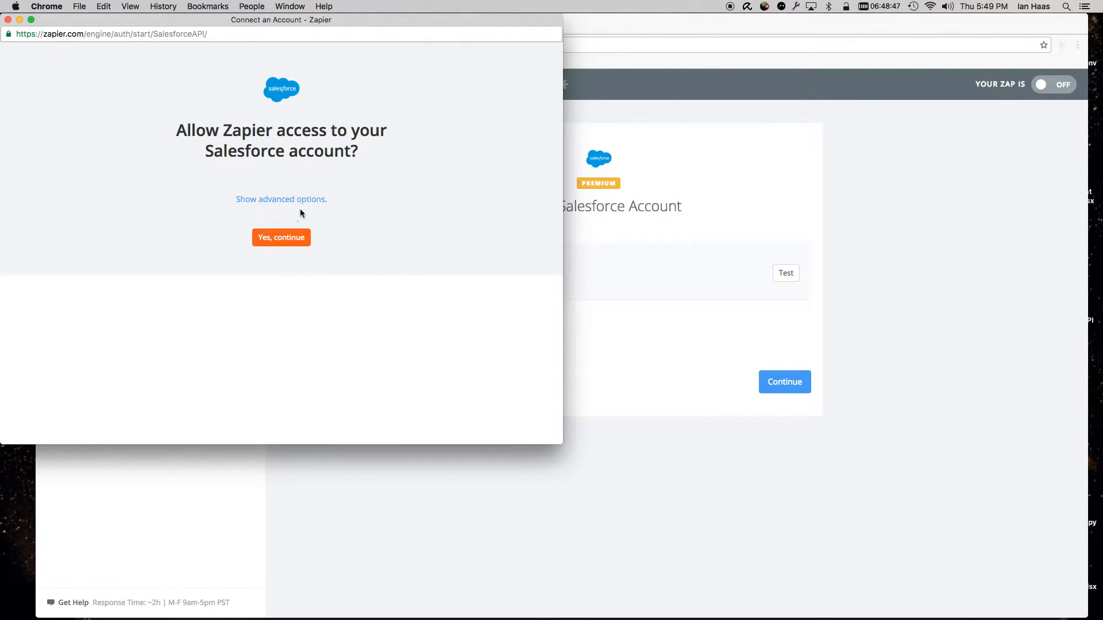
pyautogui.click(281, 237)
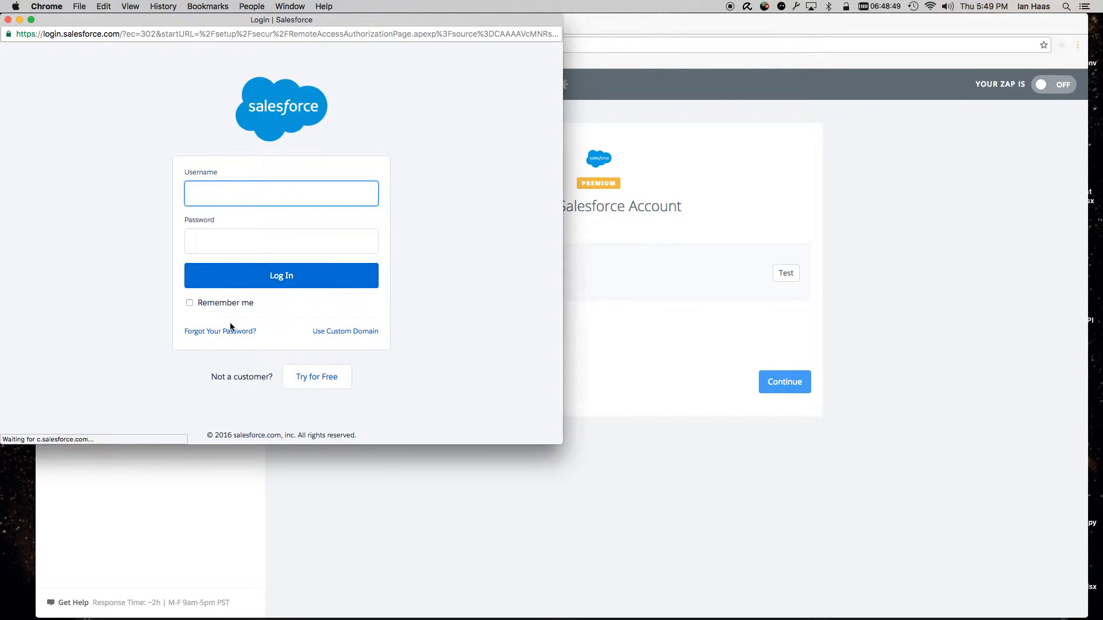
pyautogui.moveTo(316, 376)
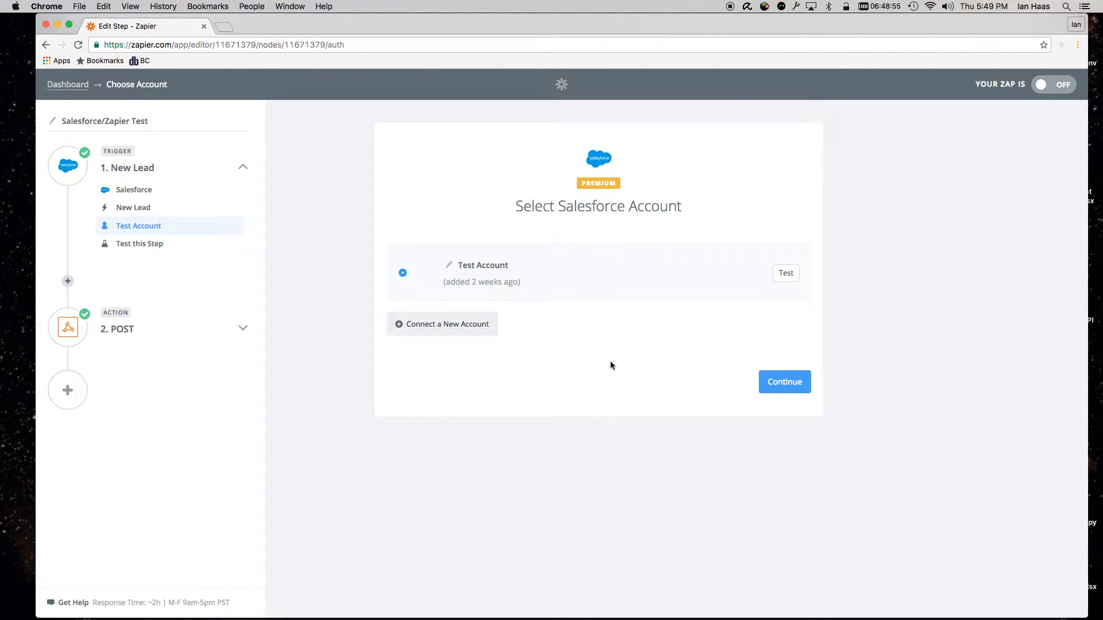
pyautogui.click(783, 382)
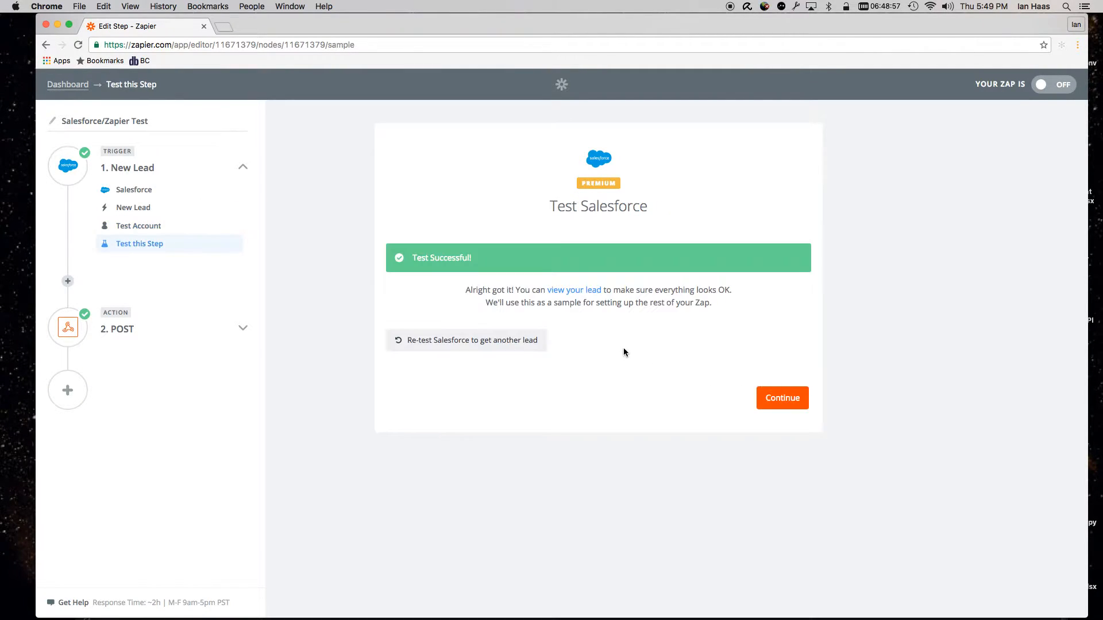
pyautogui.moveTo(621, 344)
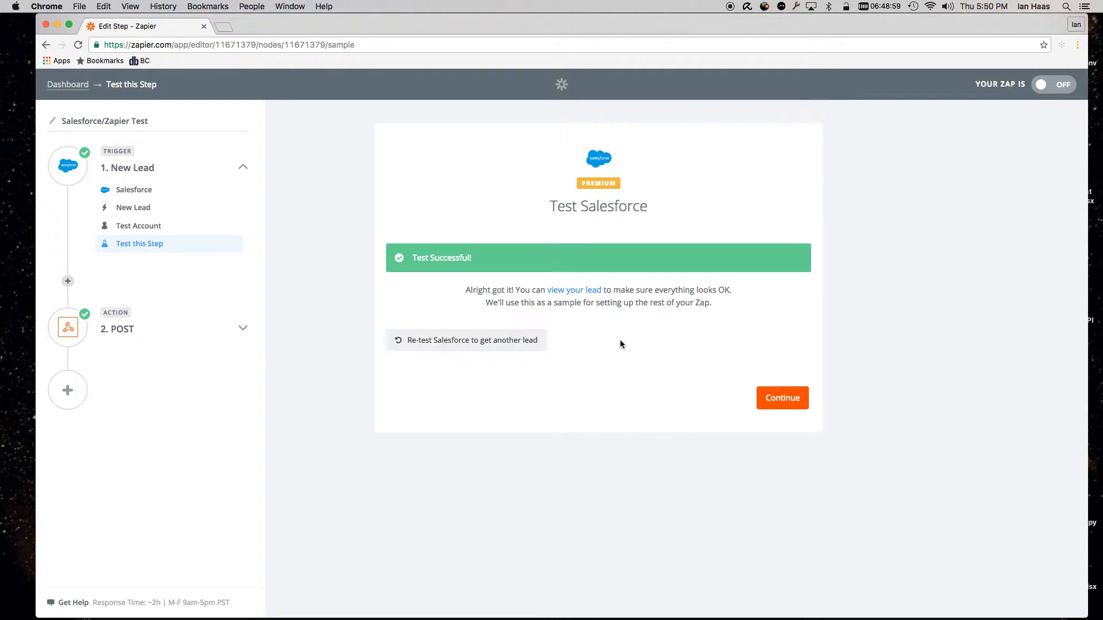
pyautogui.moveTo(488, 225)
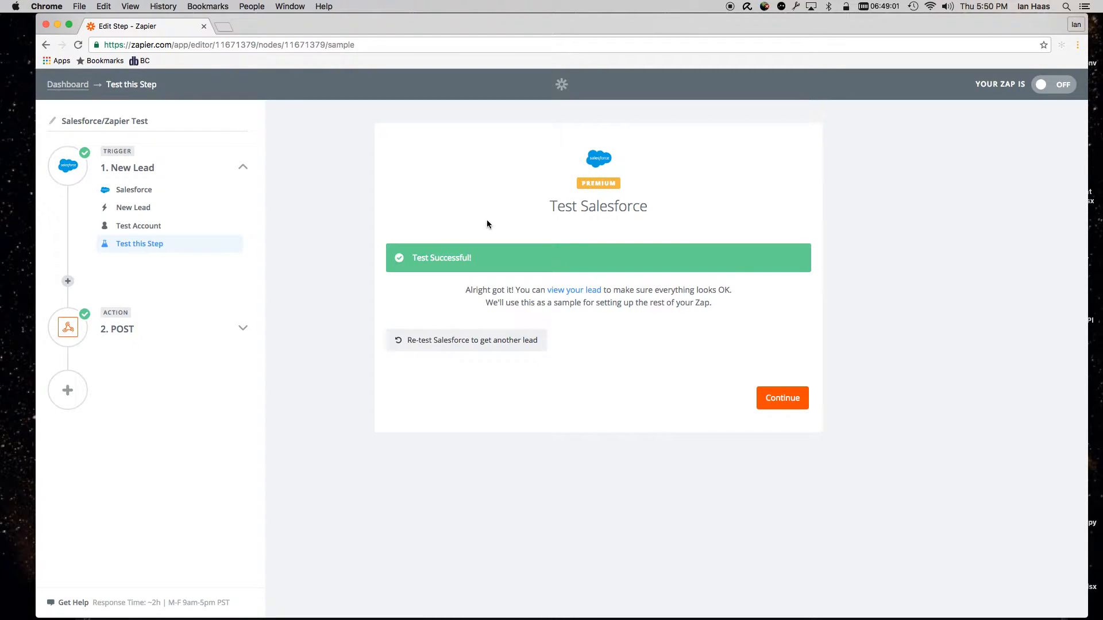
pyautogui.moveTo(279, 311)
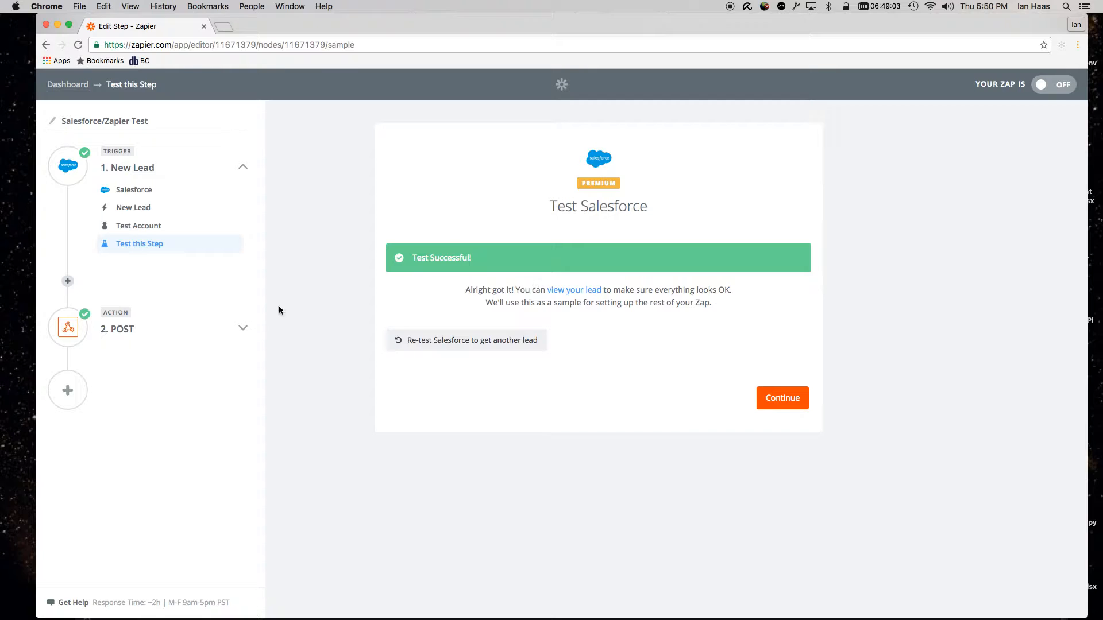
# Set step 2 to Webhooks by Zapier with the POST action
pyautogui.click(781, 398)
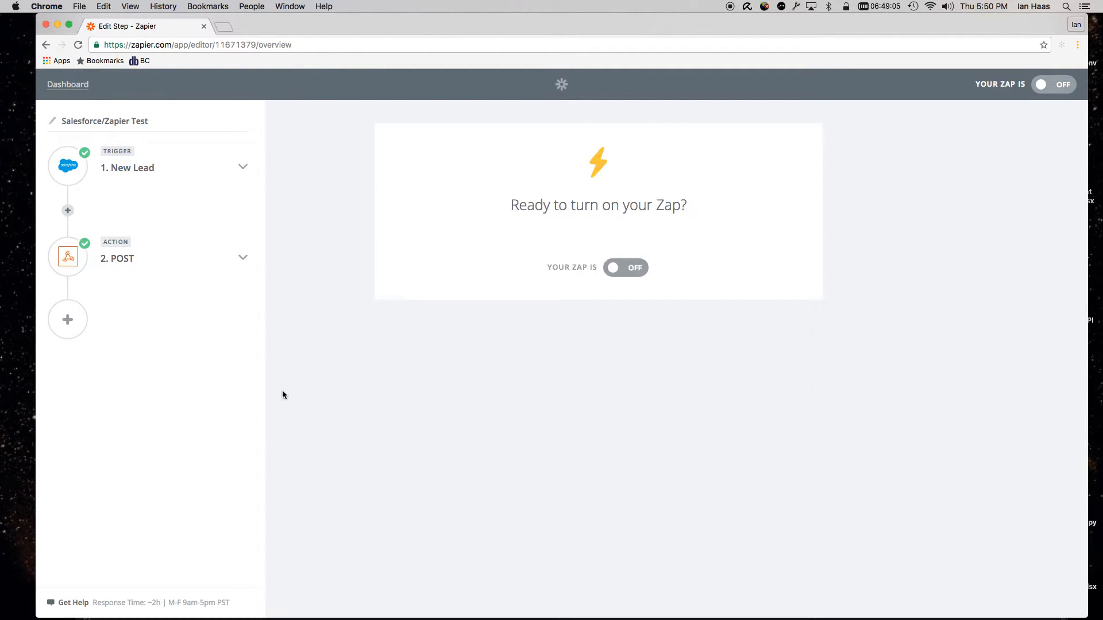
pyautogui.click(117, 258)
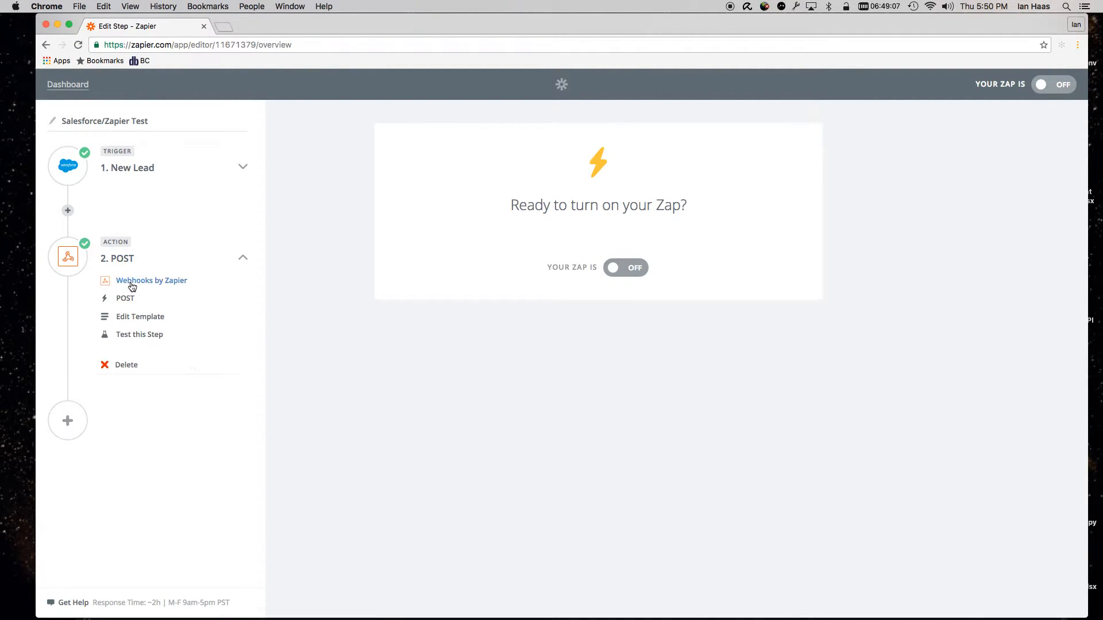
pyautogui.click(151, 280)
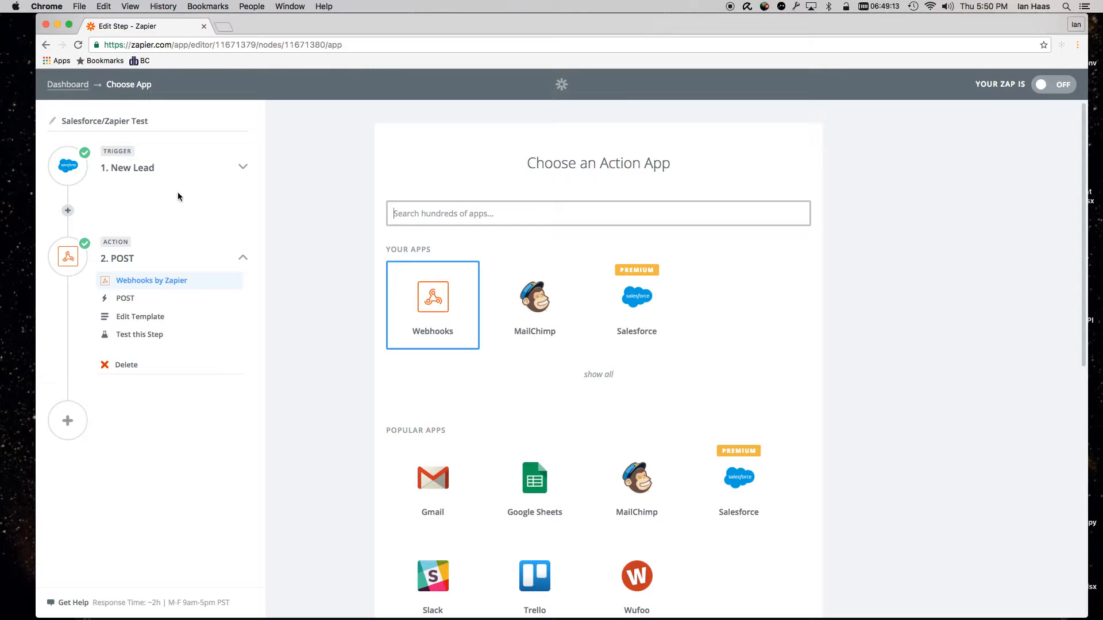
pyautogui.moveTo(392, 318)
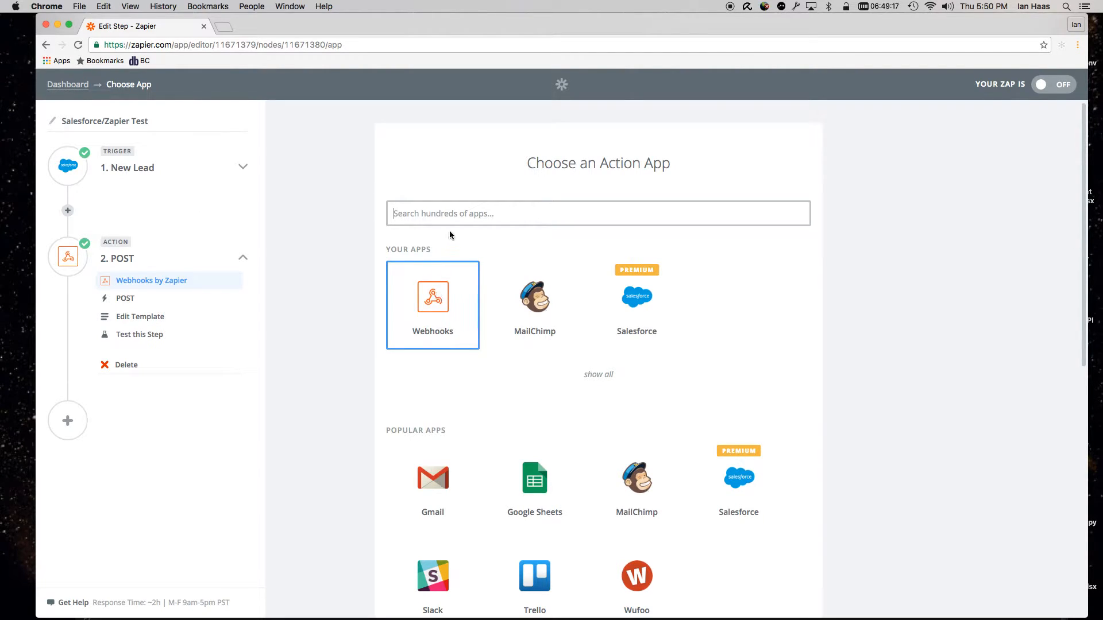
pyautogui.click(433, 305)
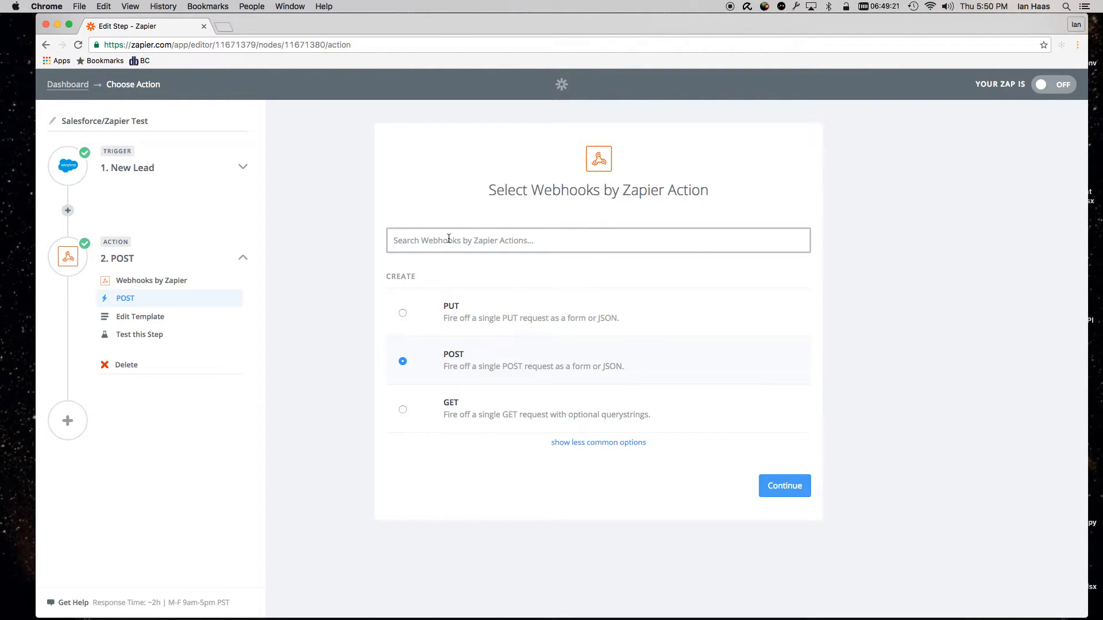
pyautogui.moveTo(784, 486)
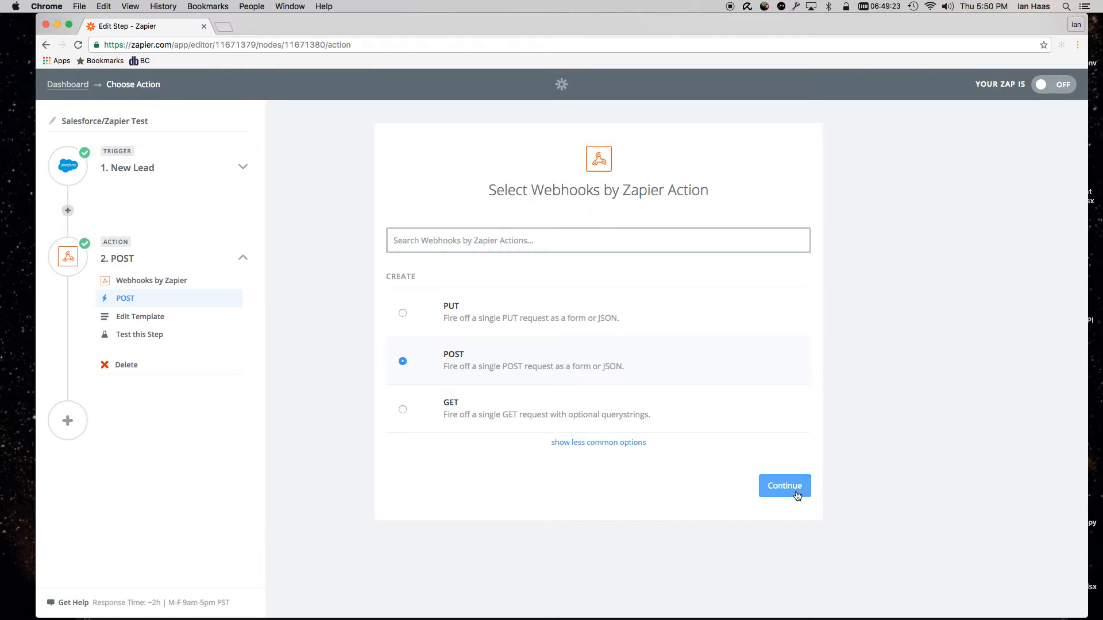
pyautogui.click(784, 486)
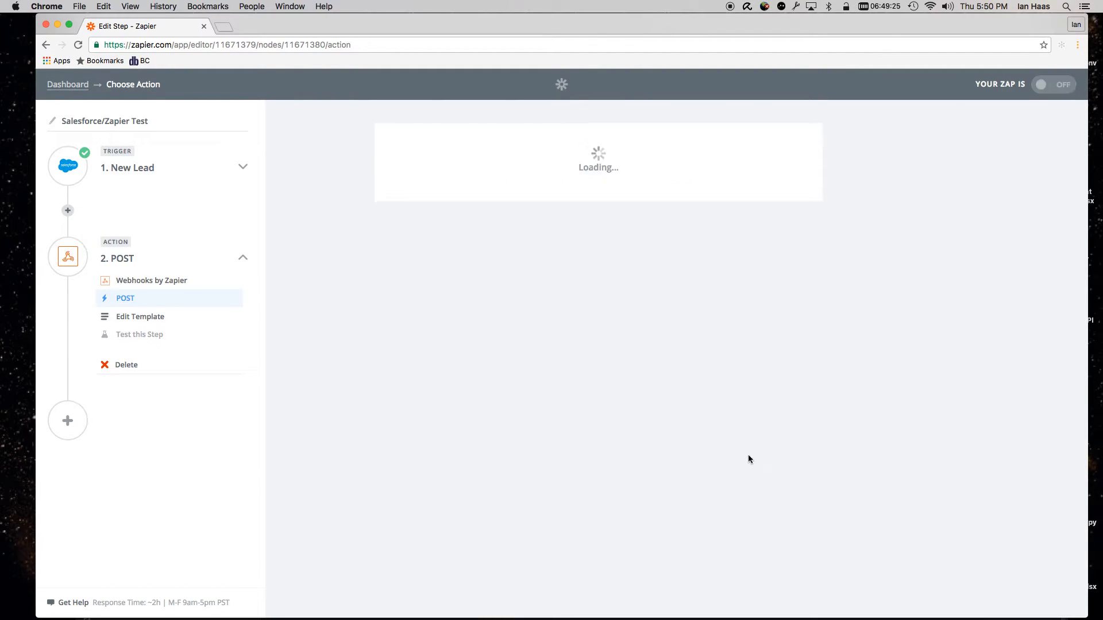
# Review the POST template's zapierCreateNewLead.php URL, payload type and data mappings
pyautogui.click(140, 317)
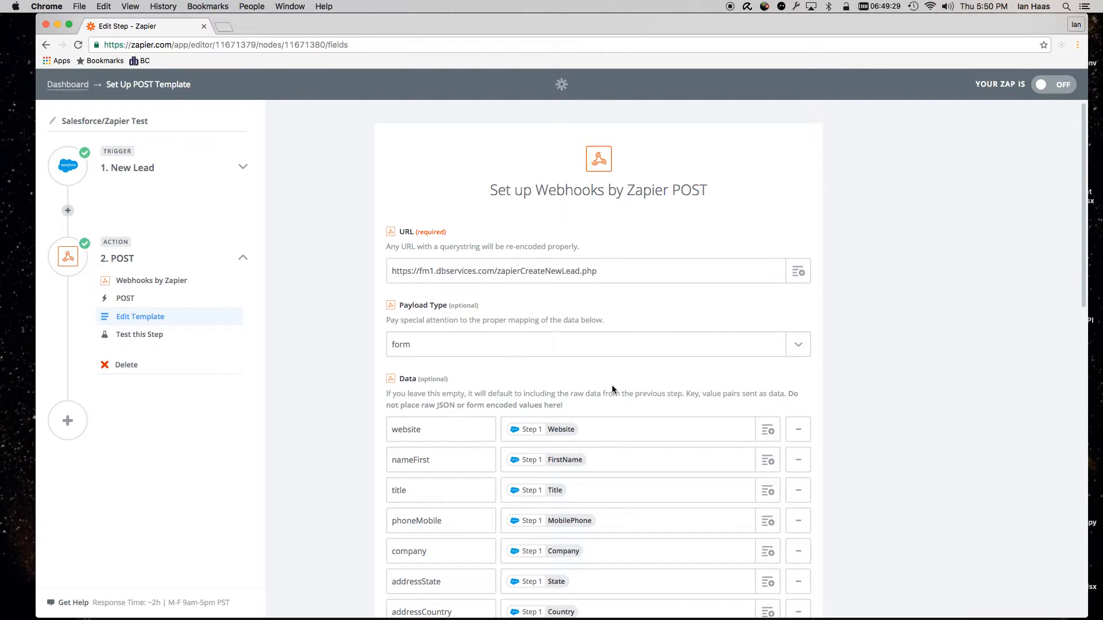
pyautogui.click(598, 270)
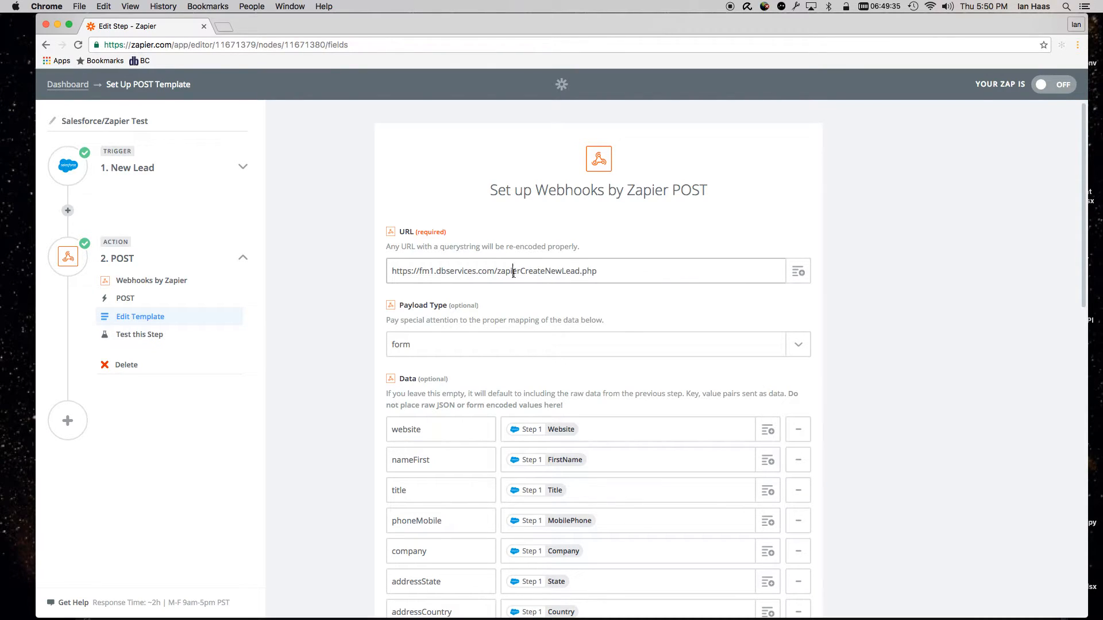
pyautogui.doubleClick(539, 270)
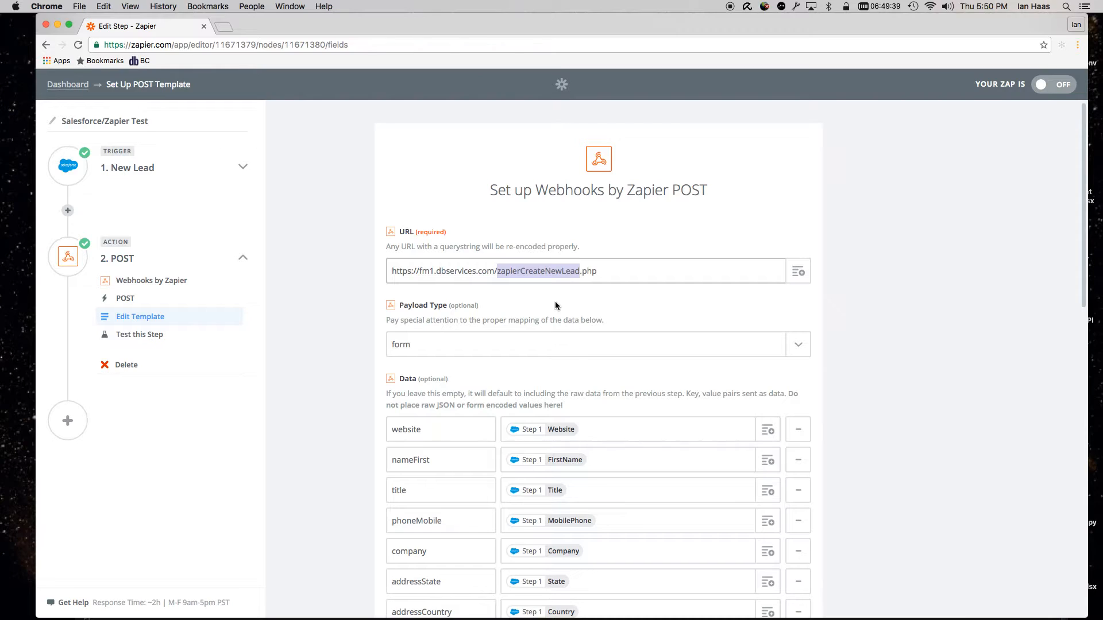
pyautogui.tripleClick(492, 270)
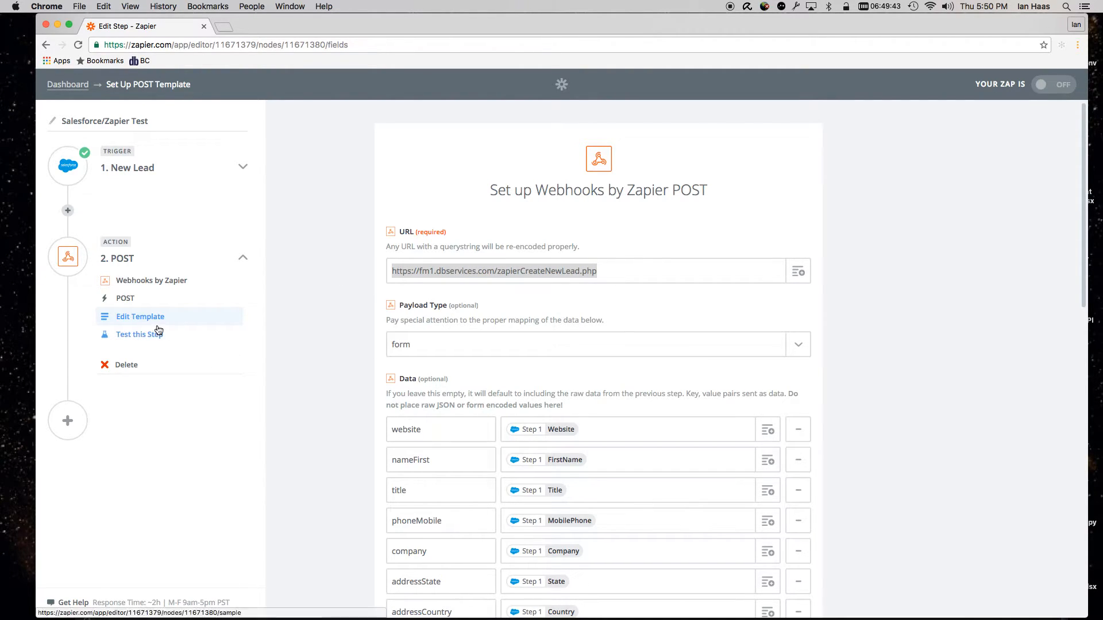
pyautogui.click(609, 270)
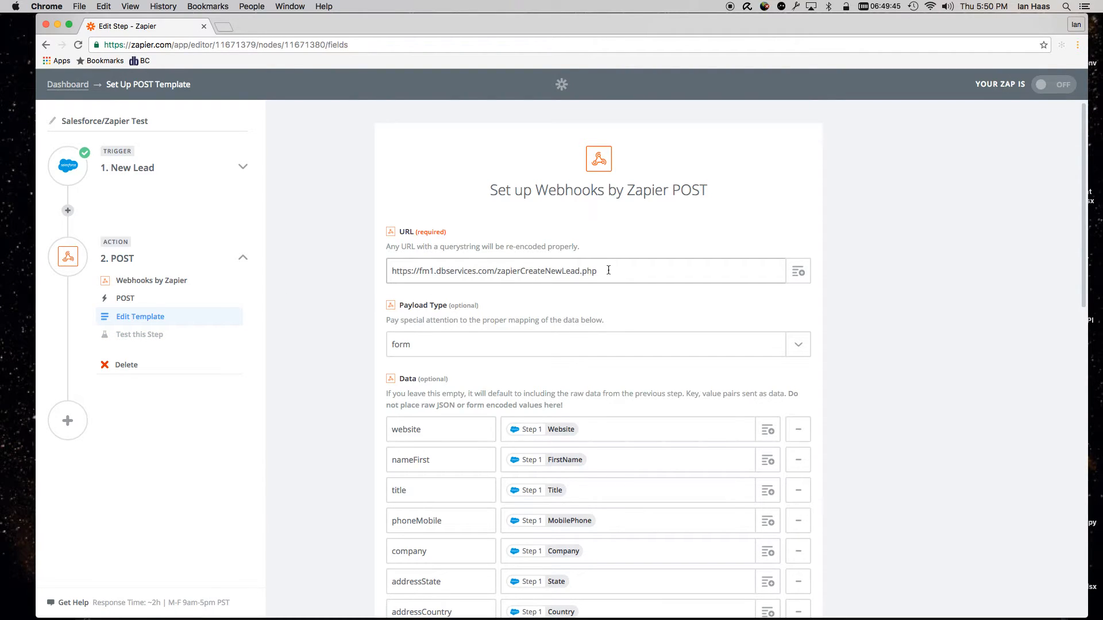
pyautogui.tripleClick(492, 270)
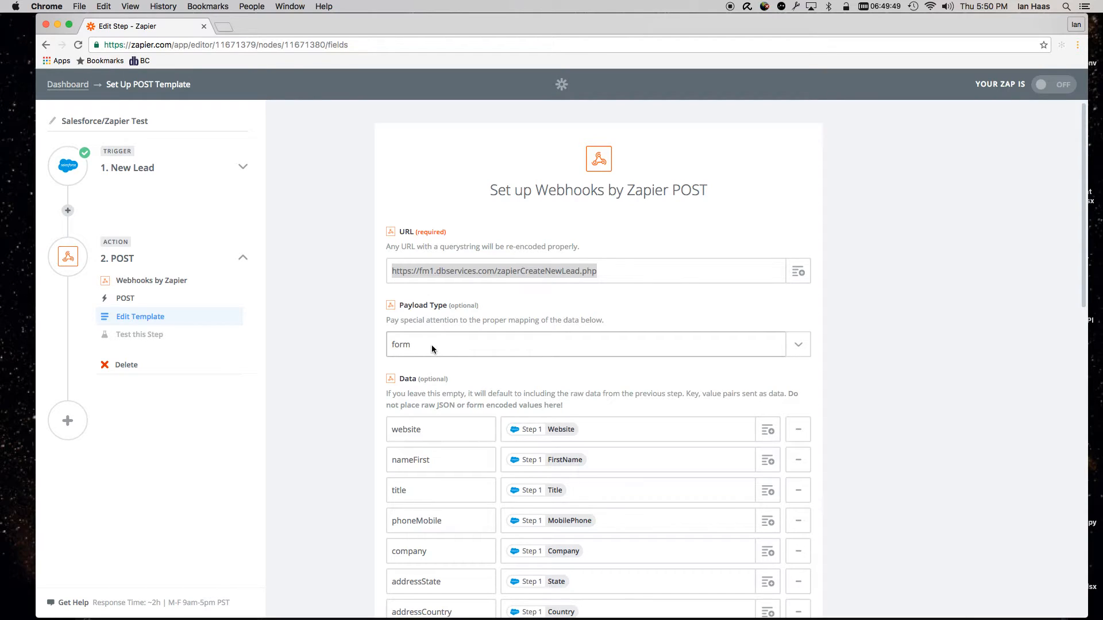
pyautogui.scroll(-3)
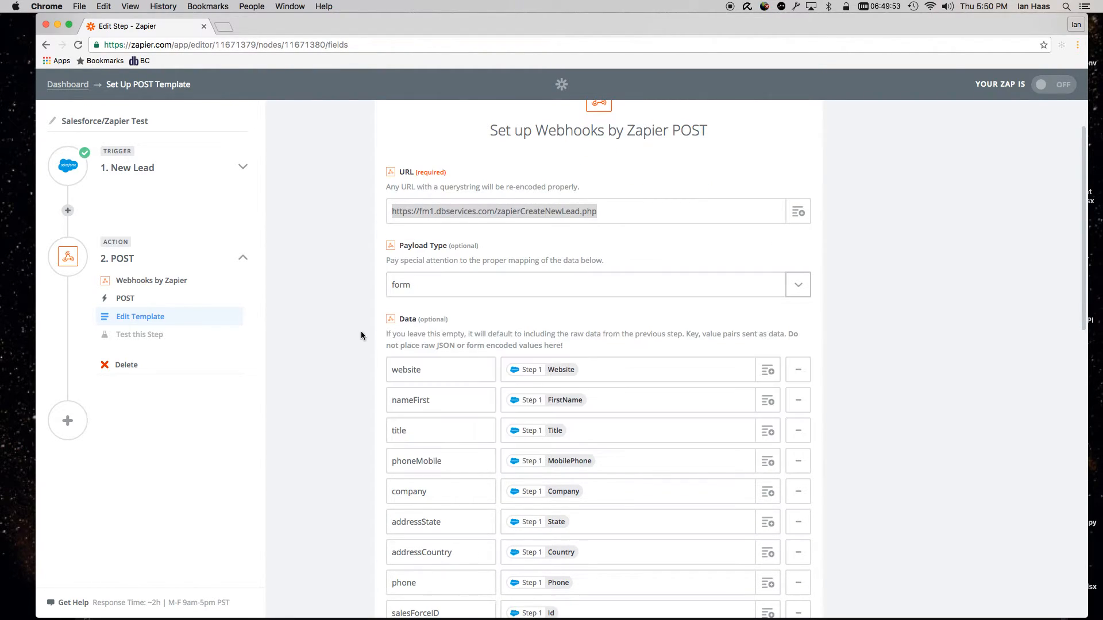
# Review the nameFirst through addressZip data mappings and add a new data row
pyautogui.scroll(-3)
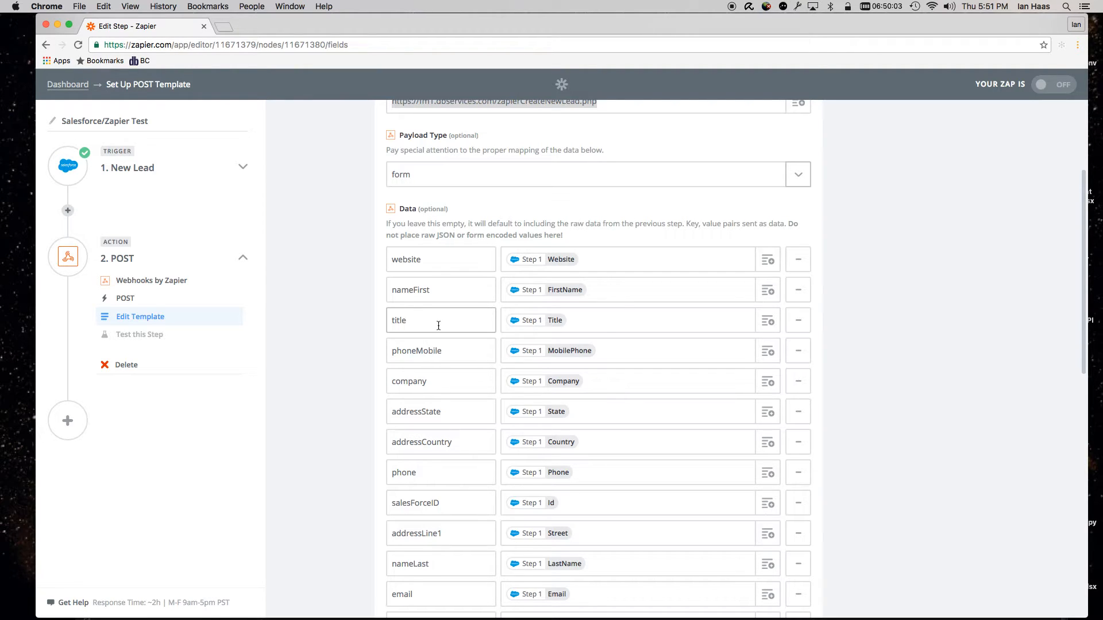
pyautogui.scroll(-3)
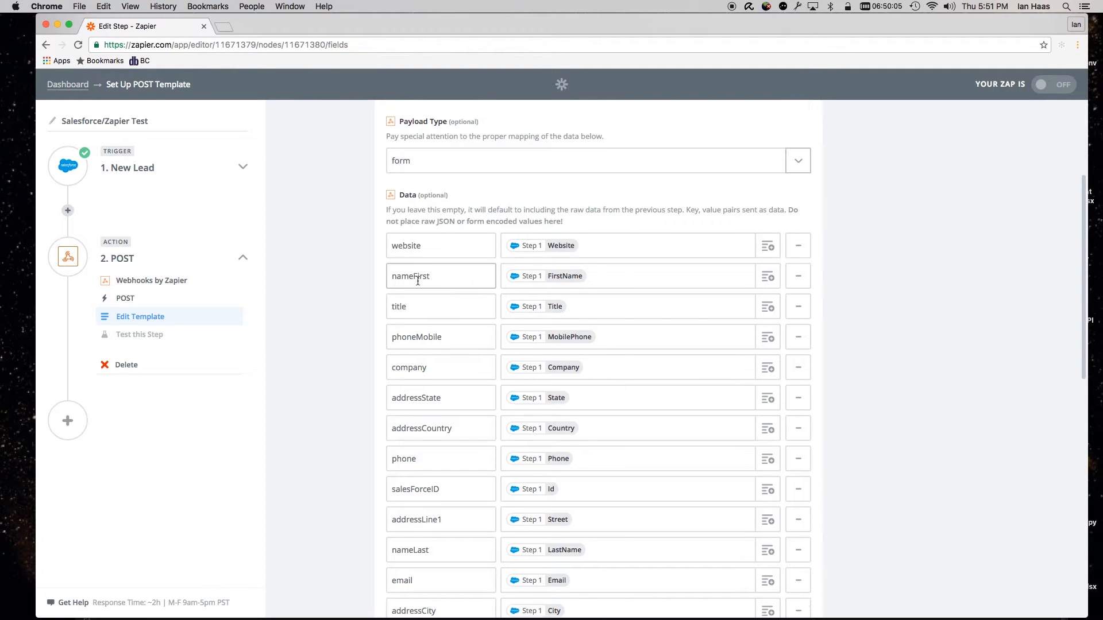
pyautogui.scroll(-3)
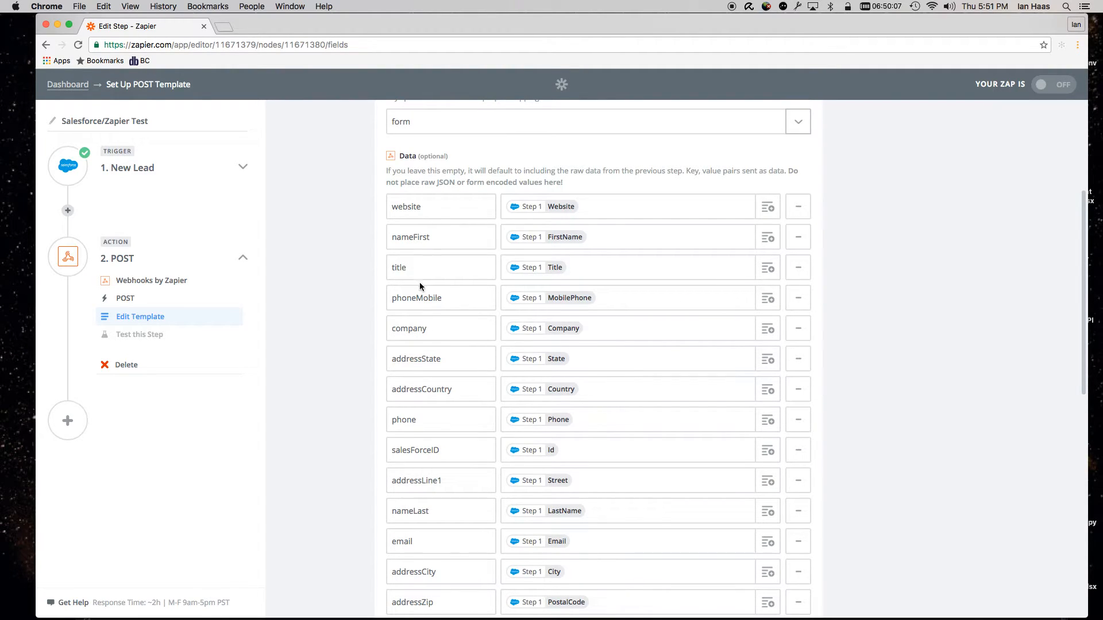
pyautogui.scroll(-3)
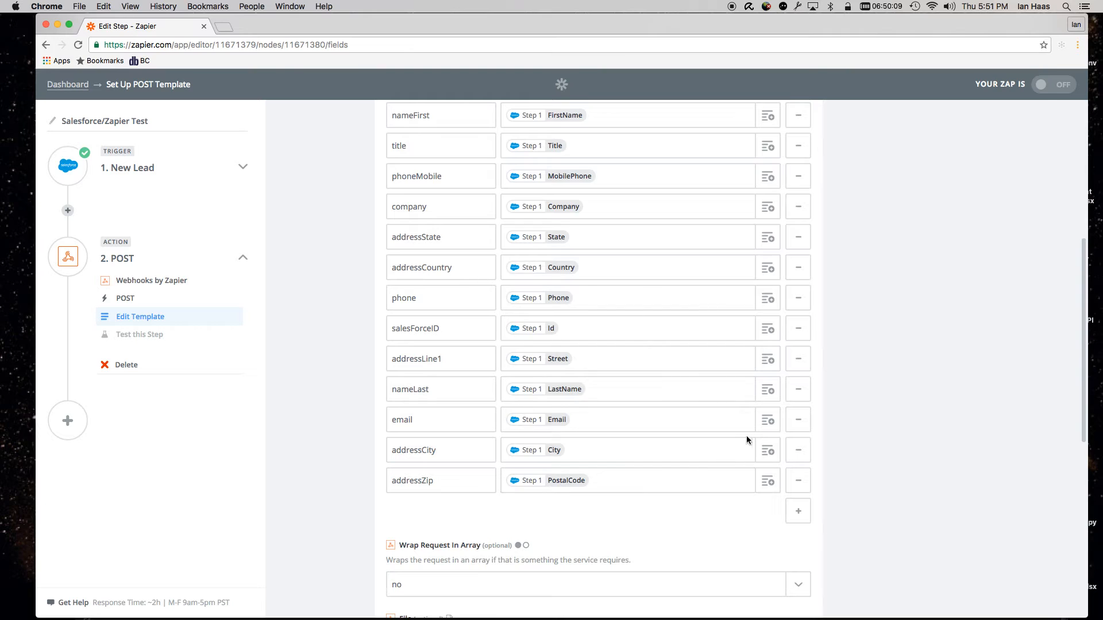
pyautogui.click(798, 511)
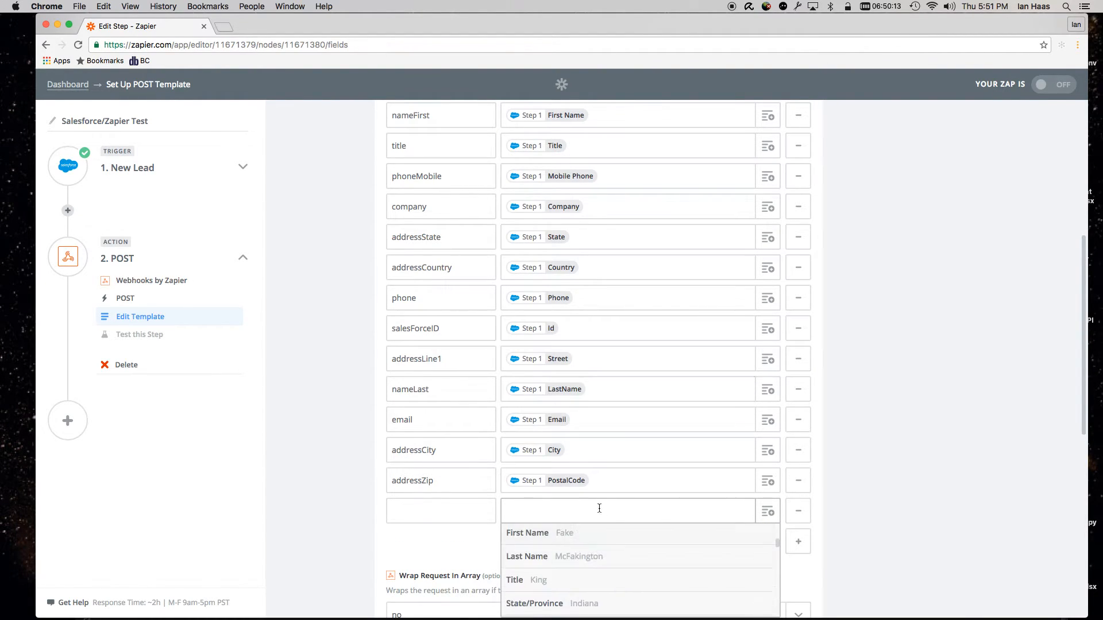
pyautogui.scroll(-3)
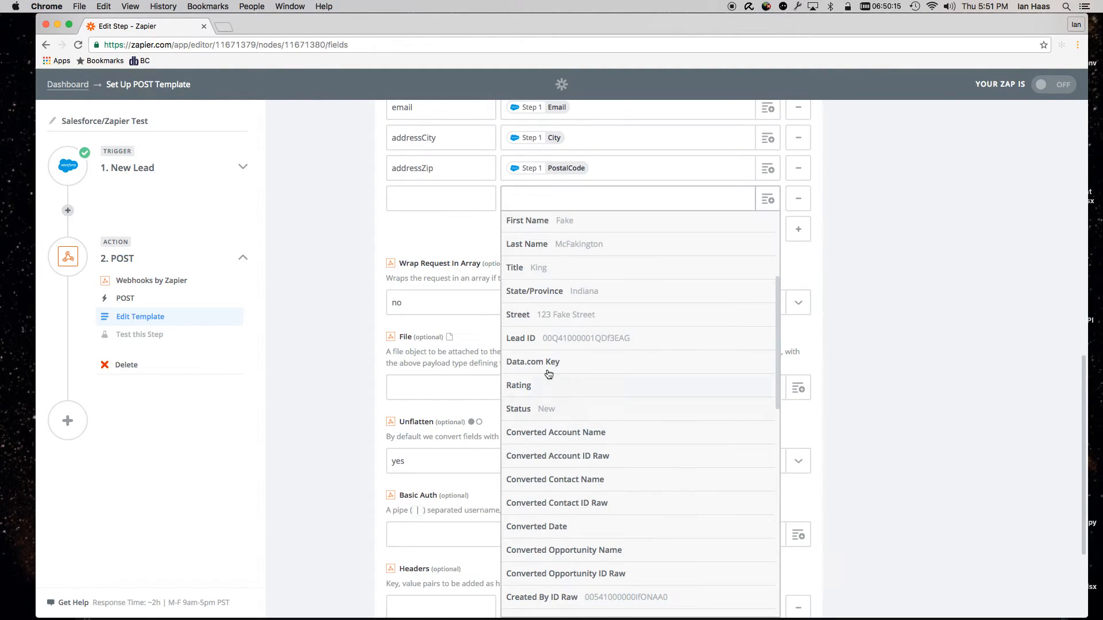
pyautogui.click(518, 409)
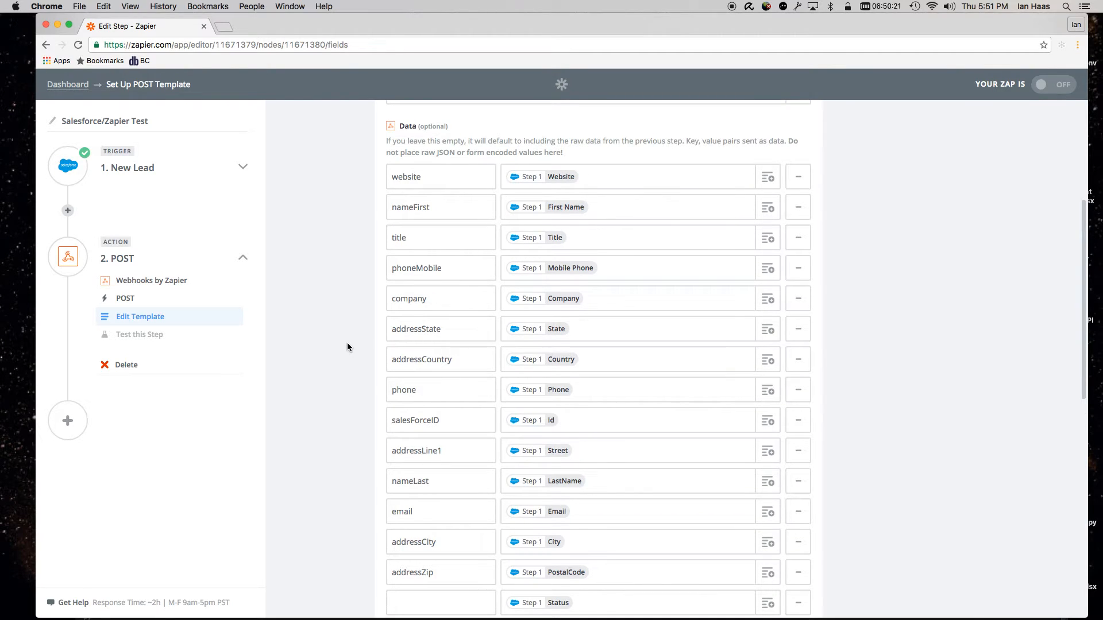
pyautogui.scroll(-3)
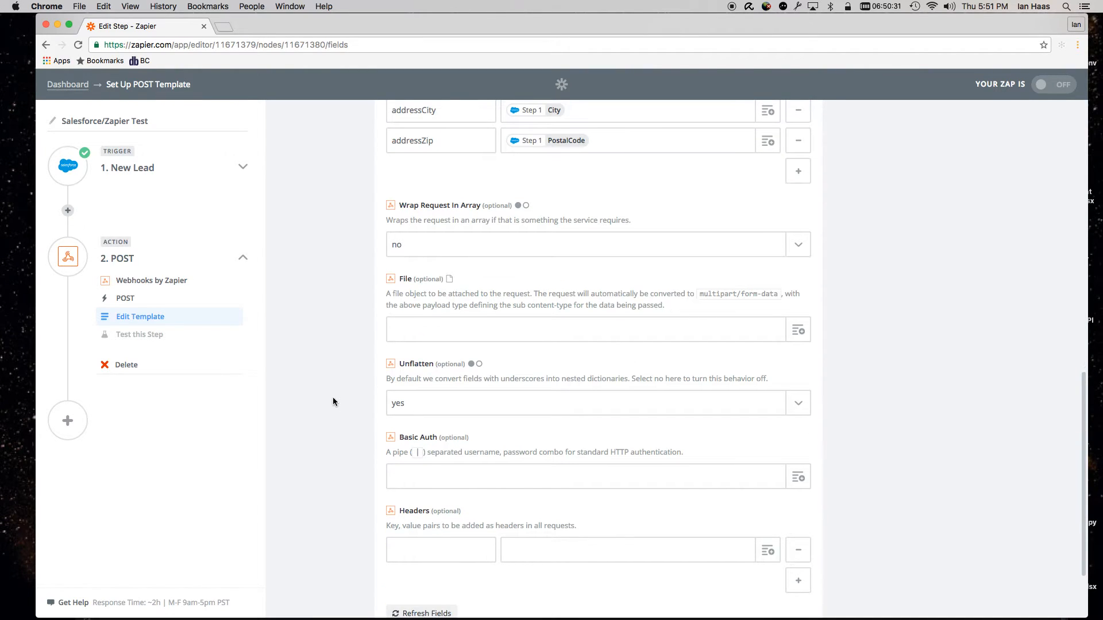
pyautogui.scroll(-3)
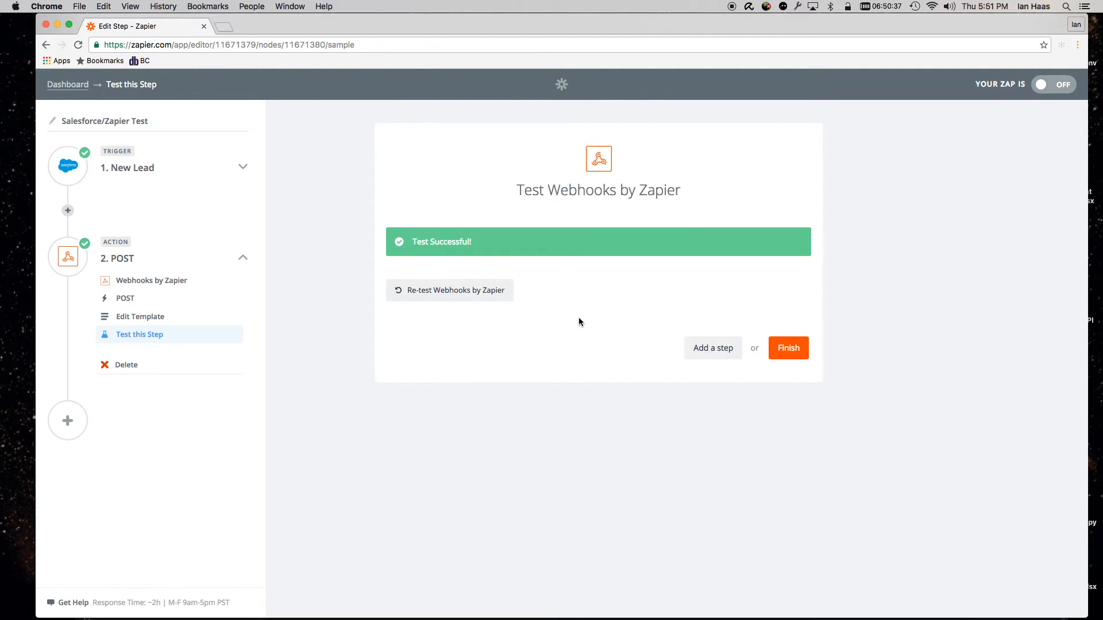
pyautogui.moveTo(484, 290)
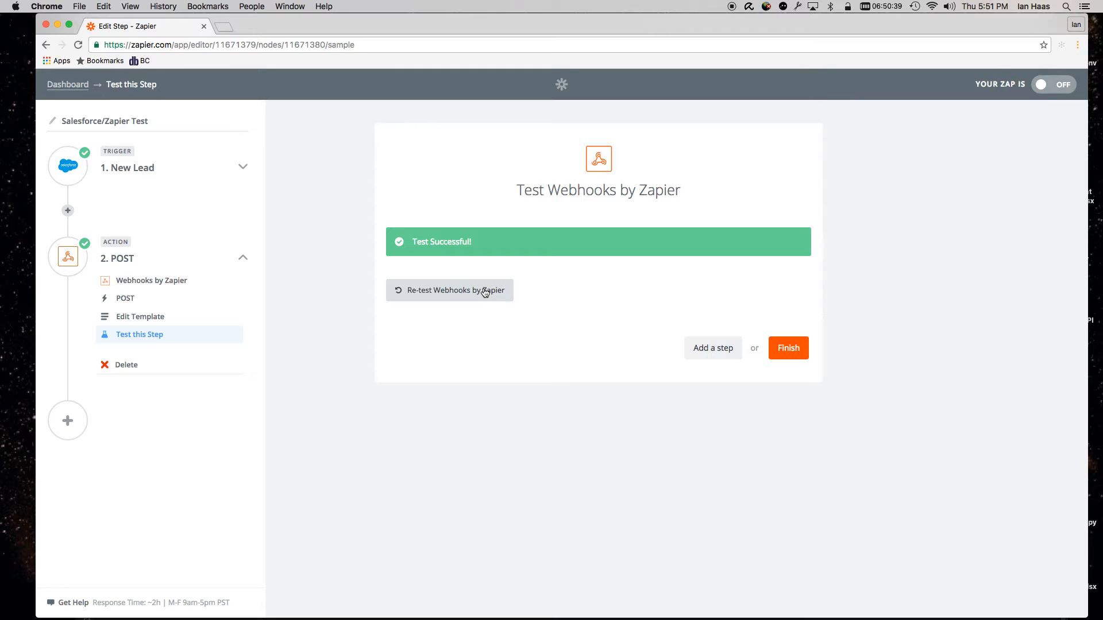
# Re-test the Webhooks POST step and review the lead data it posts
pyautogui.click(449, 290)
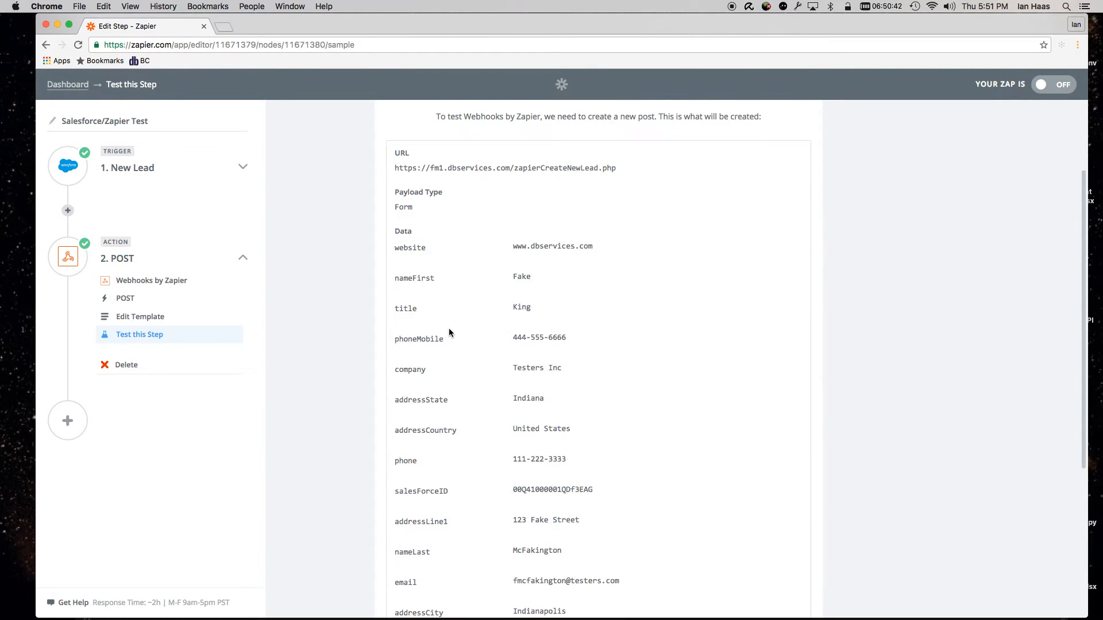
pyautogui.scroll(-3)
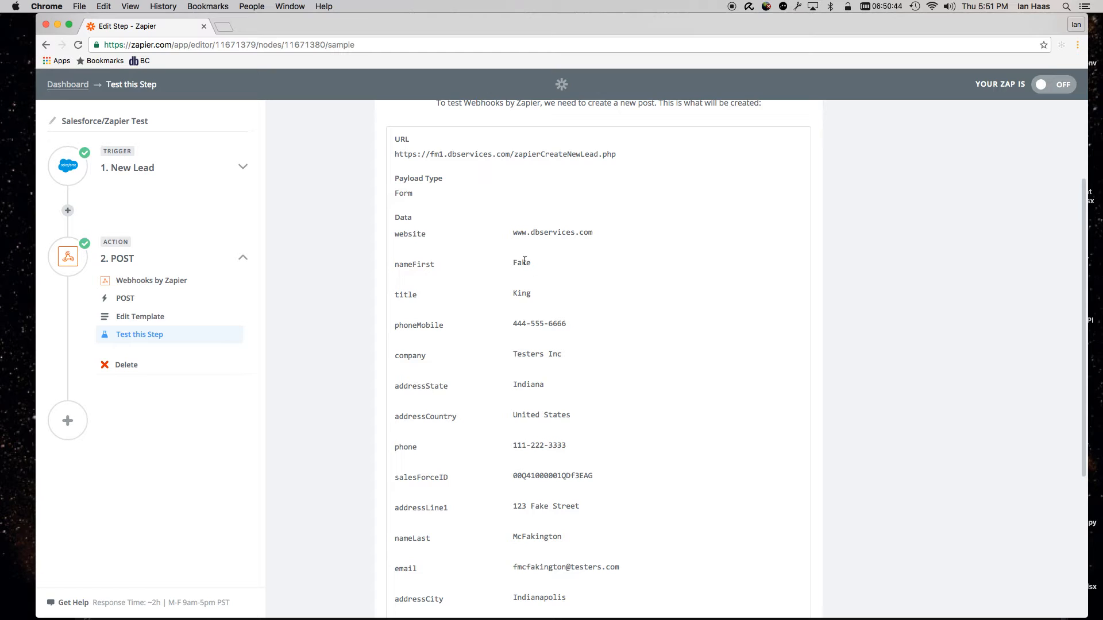
pyautogui.moveTo(517, 325)
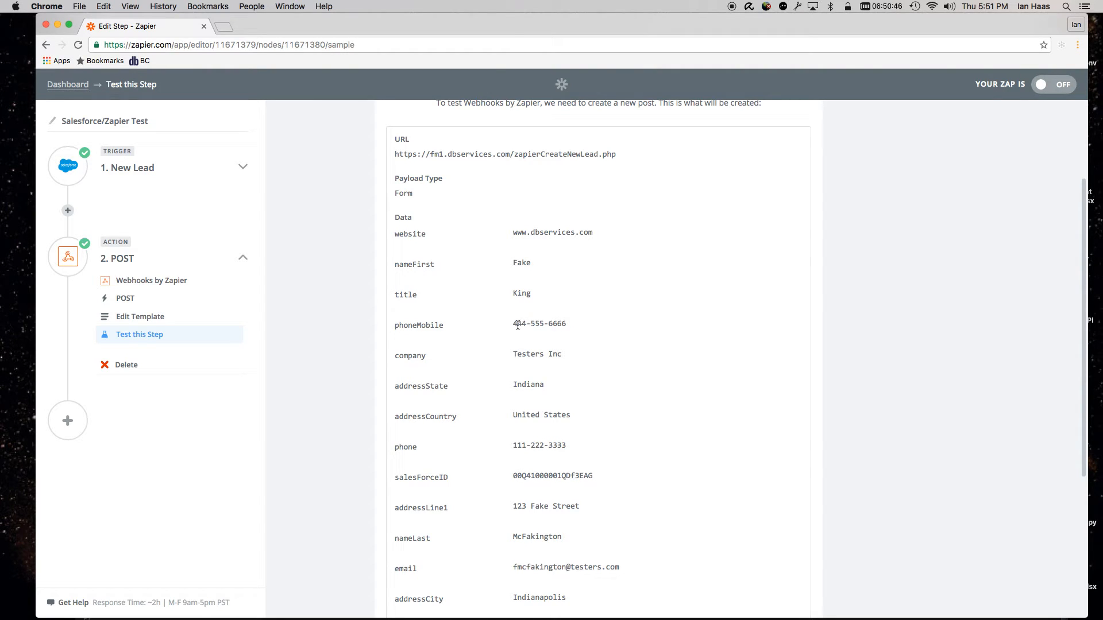
pyautogui.scroll(-3)
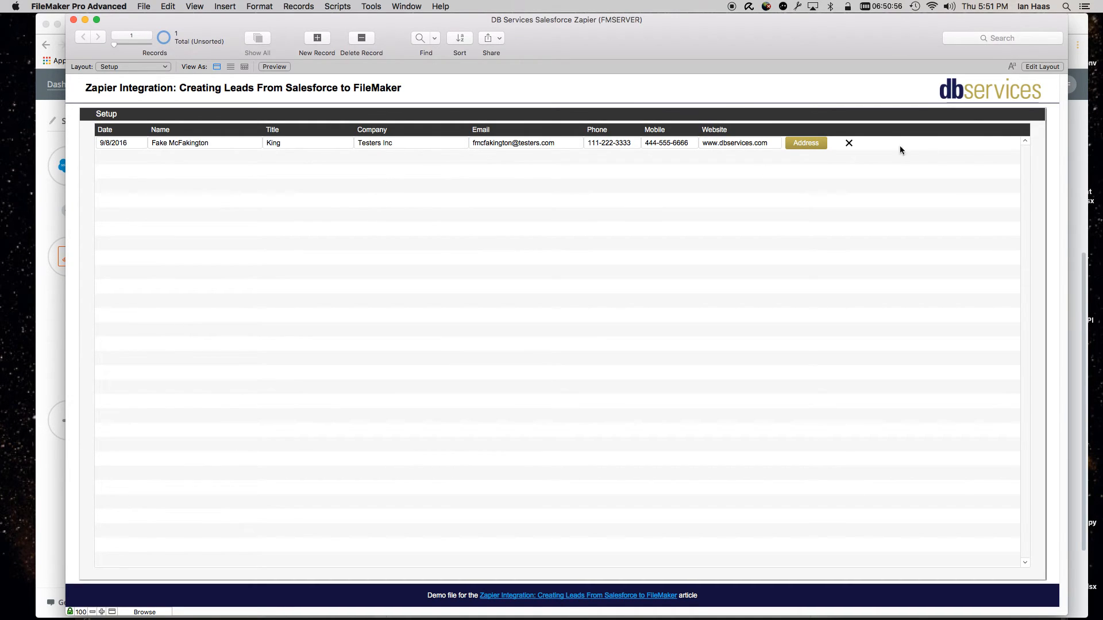
pyautogui.moveTo(143, 157)
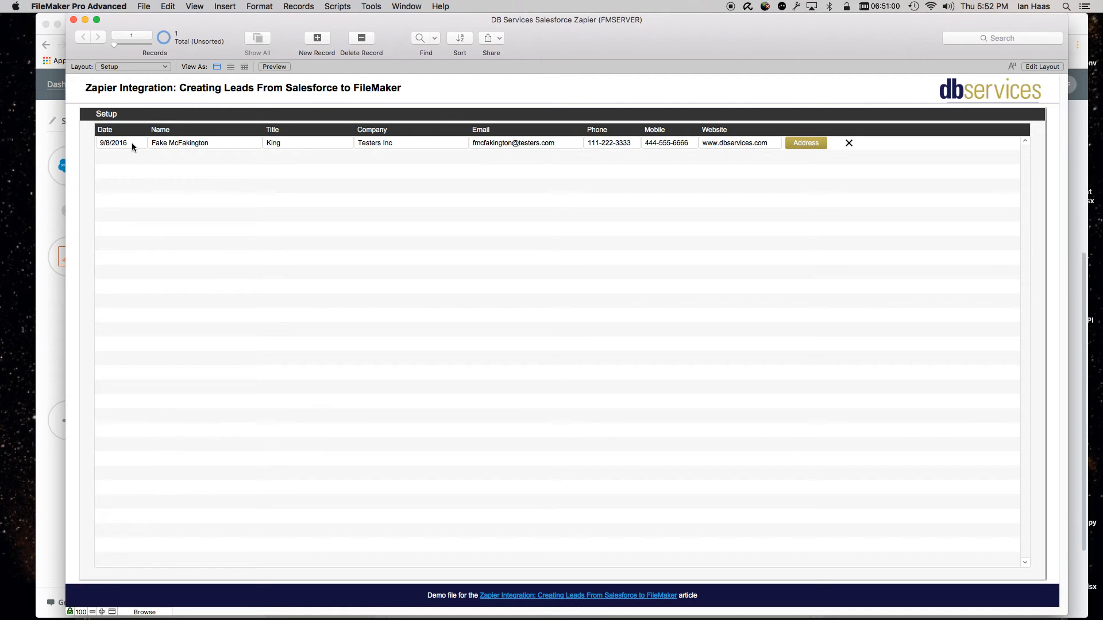
pyautogui.moveTo(125, 146)
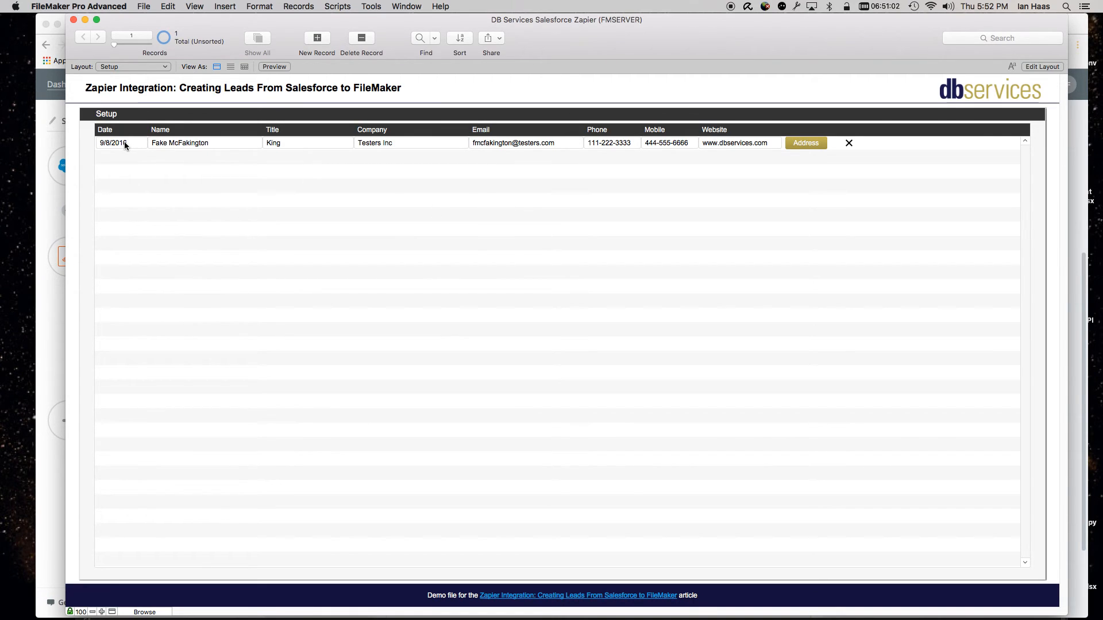
# Check the new Testers Inc lead's Title, Company, Email and Website fields in FileMaker
pyautogui.click(308, 143)
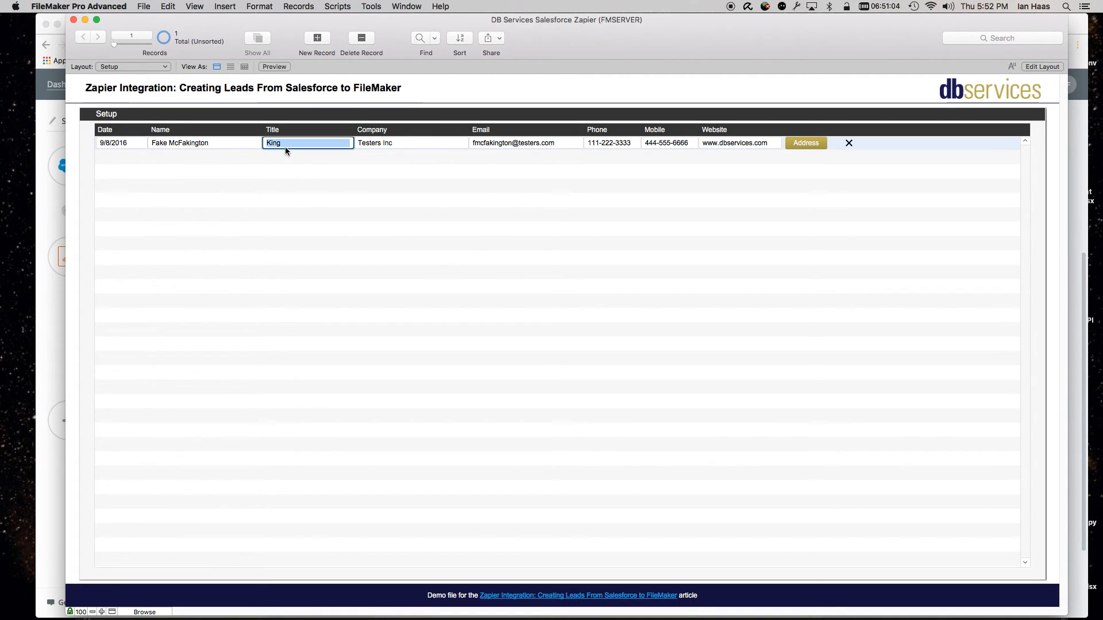
pyautogui.click(411, 143)
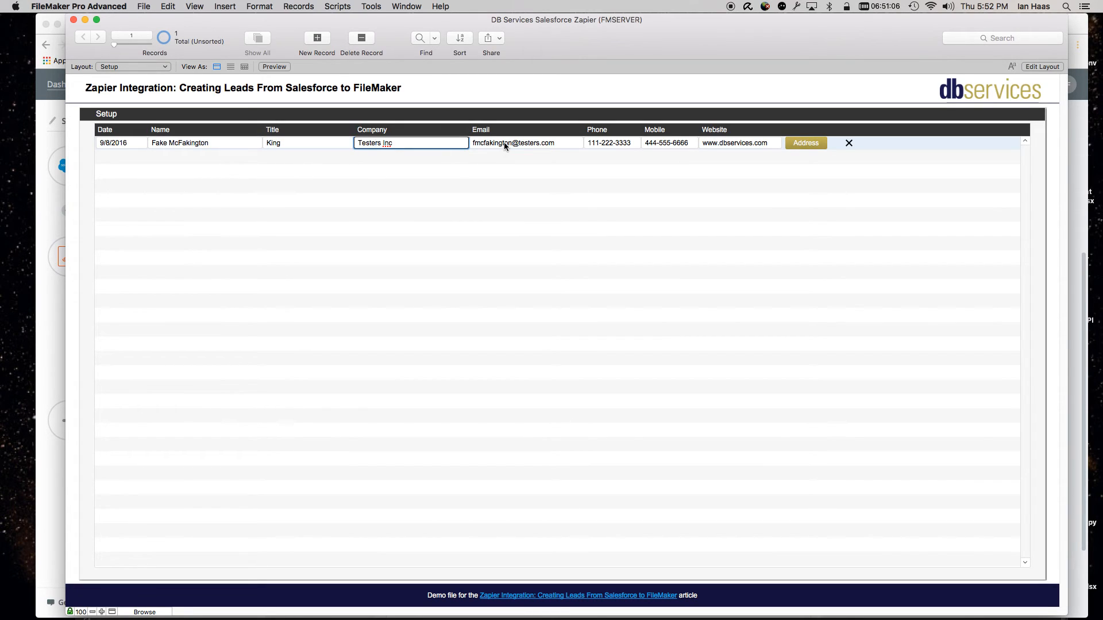
pyautogui.click(526, 143)
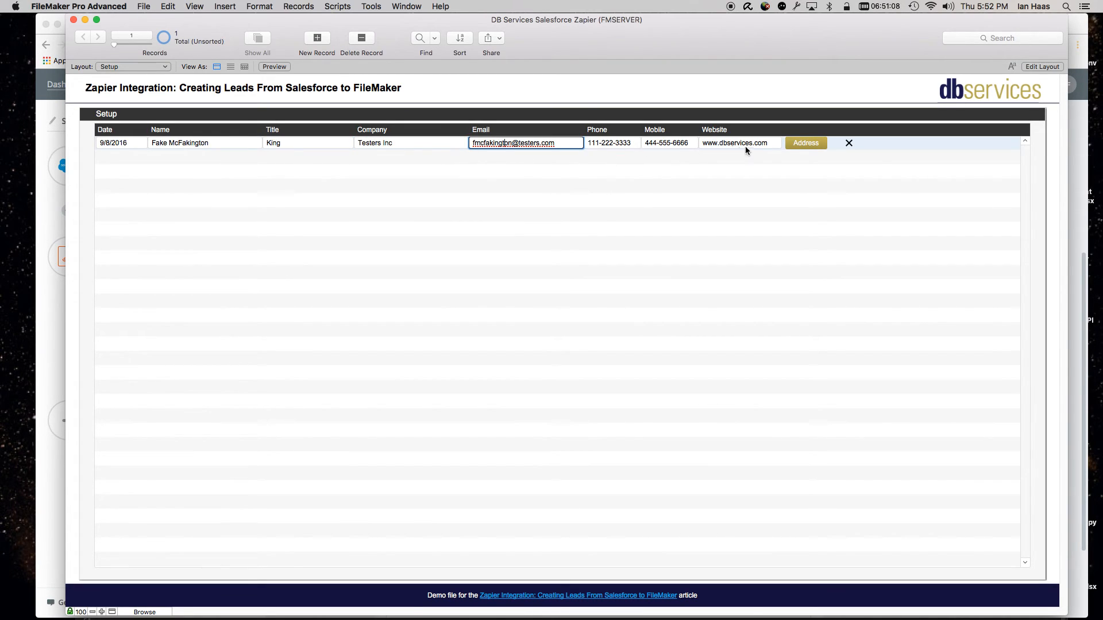
pyautogui.click(805, 143)
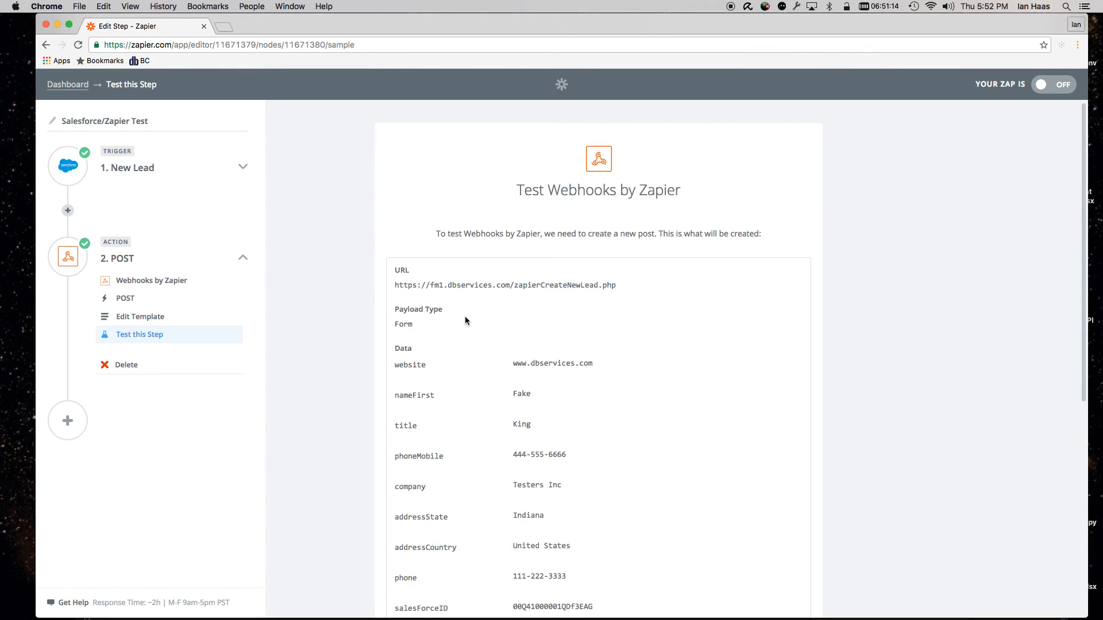
pyautogui.moveTo(488, 357)
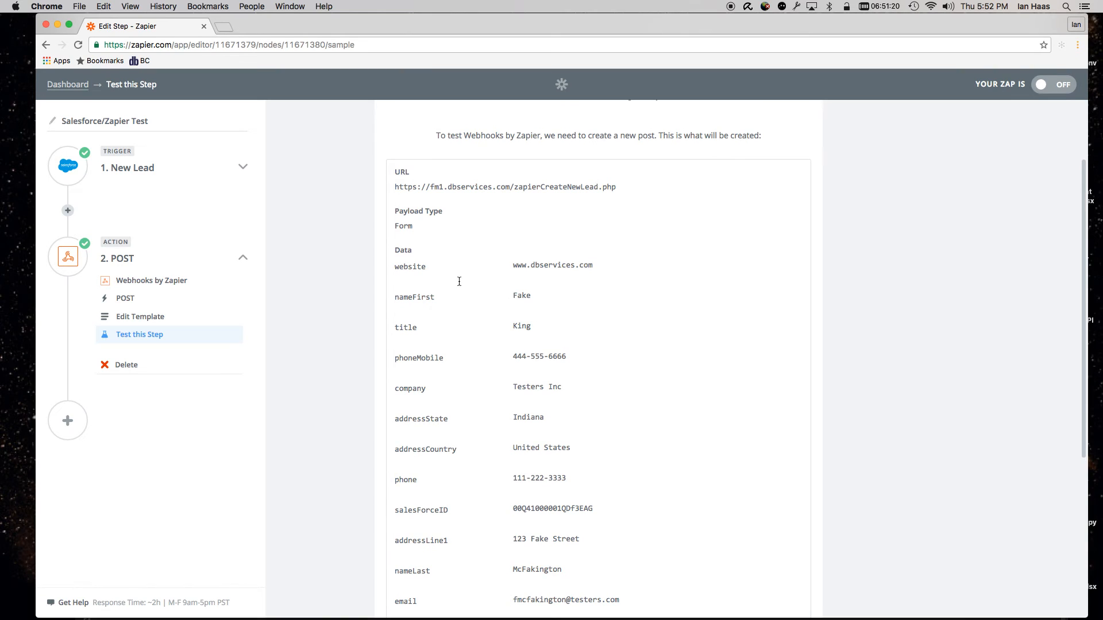
# Review the POST test preview through addressZip 46250 and add a third zap step
pyautogui.scroll(-3)
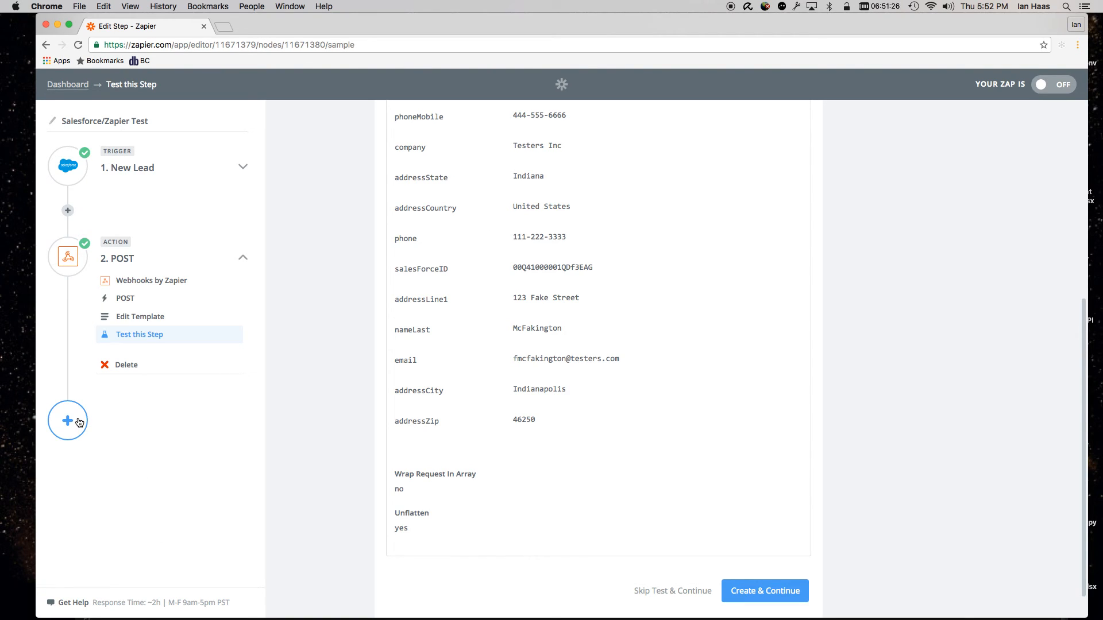
pyautogui.click(68, 421)
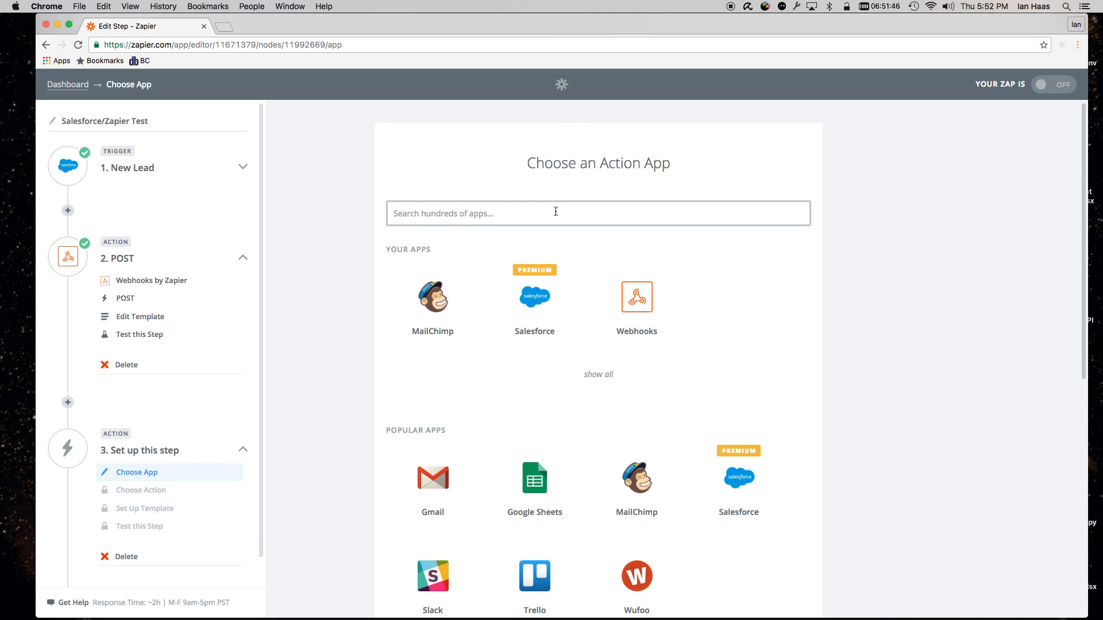
pyautogui.moveTo(732, 41)
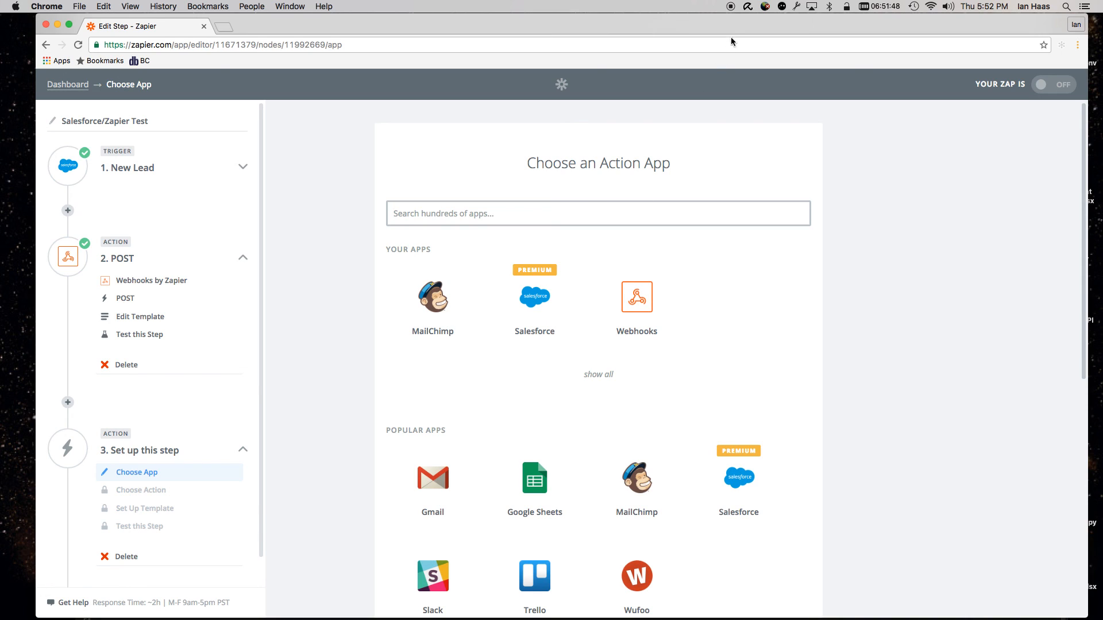